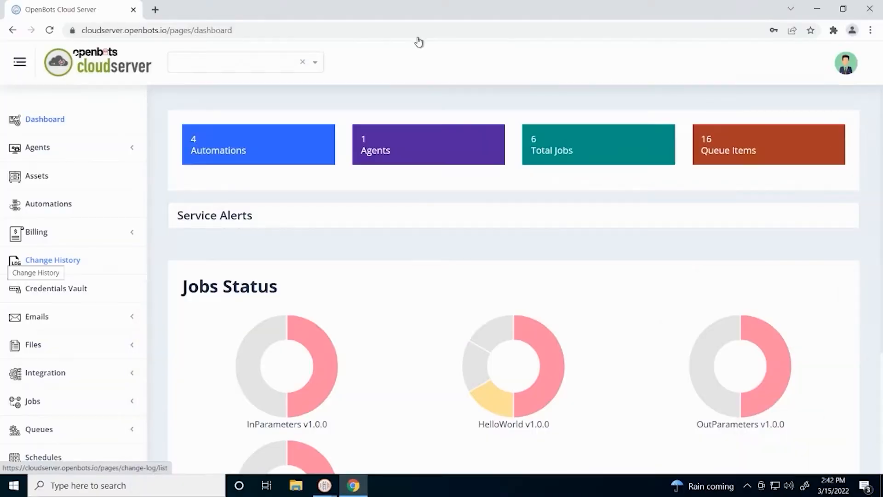
mouse_move(410, 4)
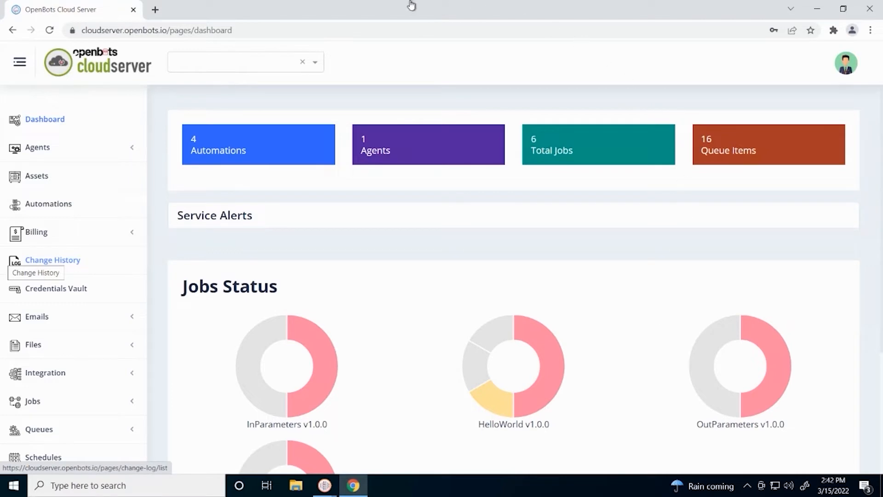
mouse_move(390, 329)
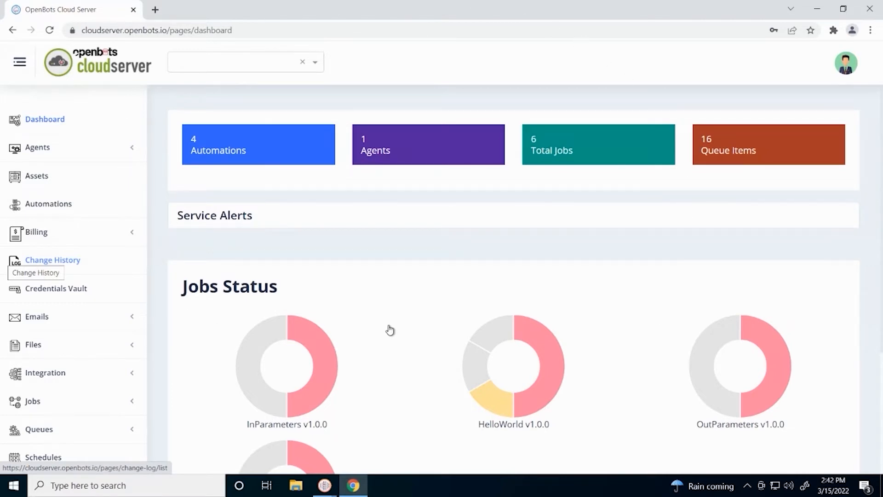
mouse_move(54, 433)
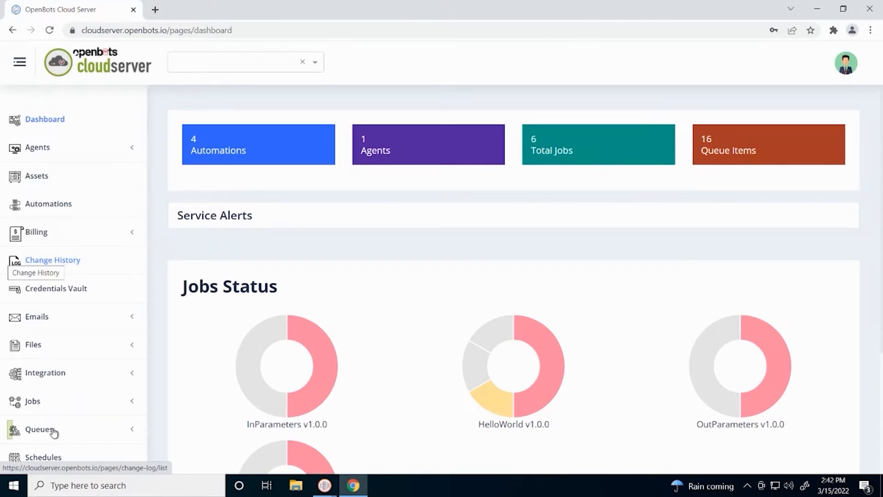
- Show the All Queues list, where only OBTestQueue exists
left_click(39, 429)
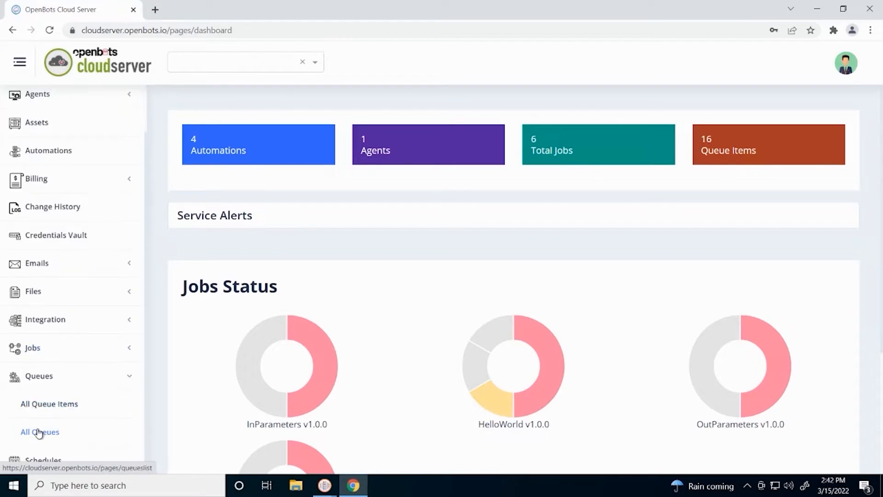
left_click(40, 431)
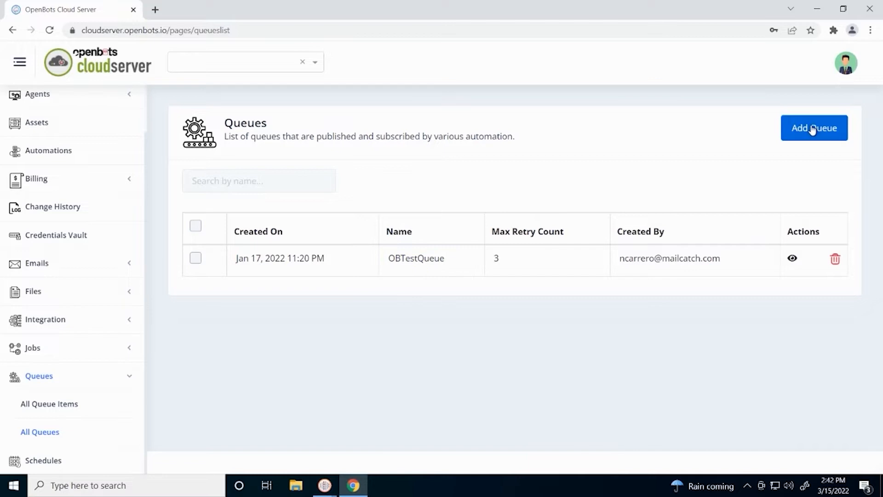
- Create queue MyQueue with max retry count 3 and a short test description, then save it
left_click(813, 128)
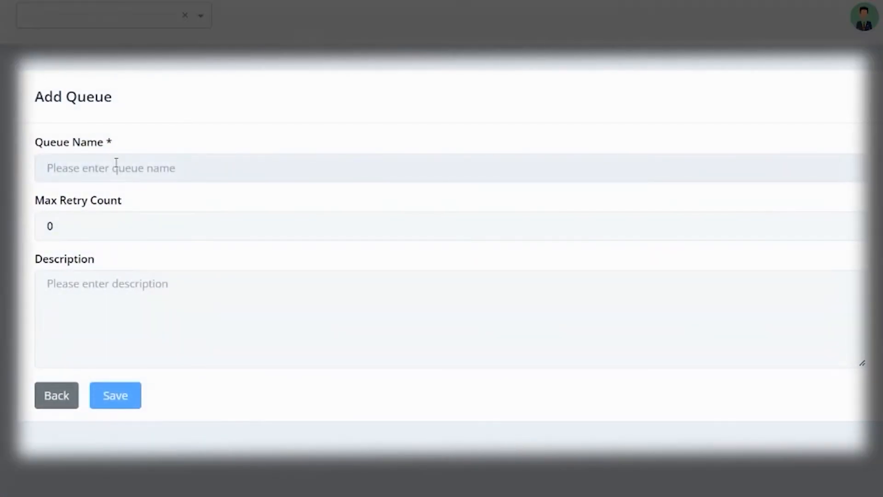
type("My")
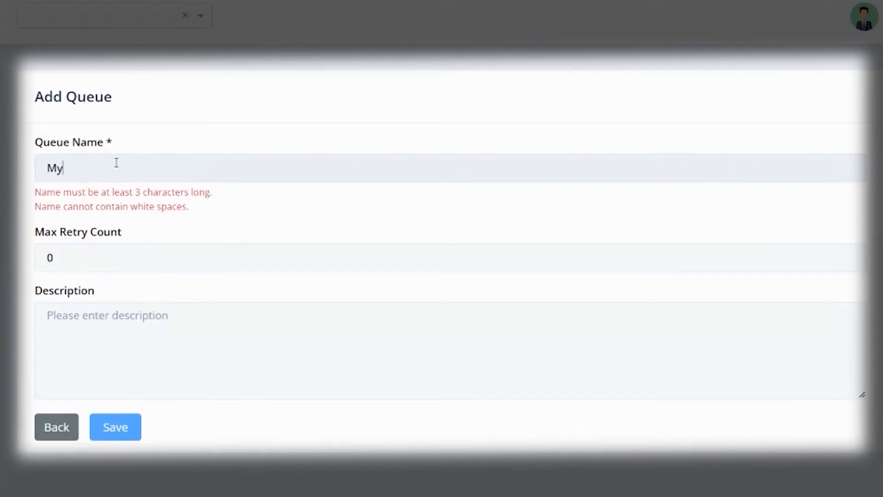
type("Queue")
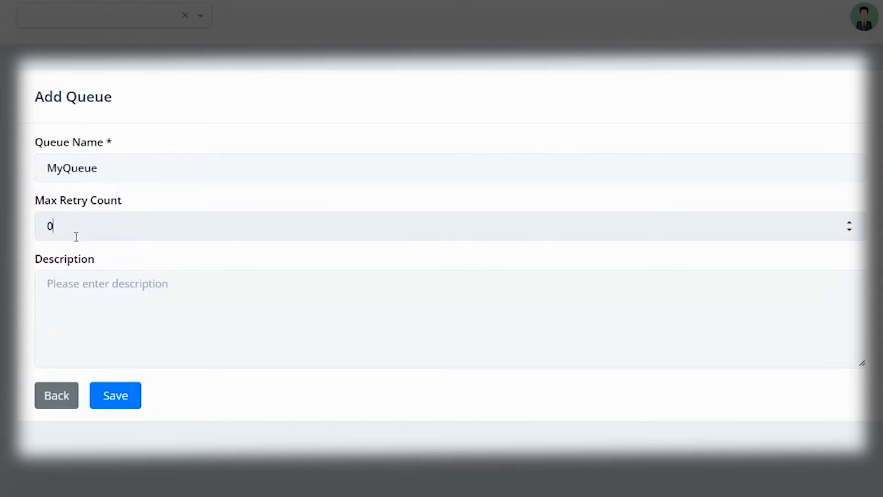
double_click(49, 226)
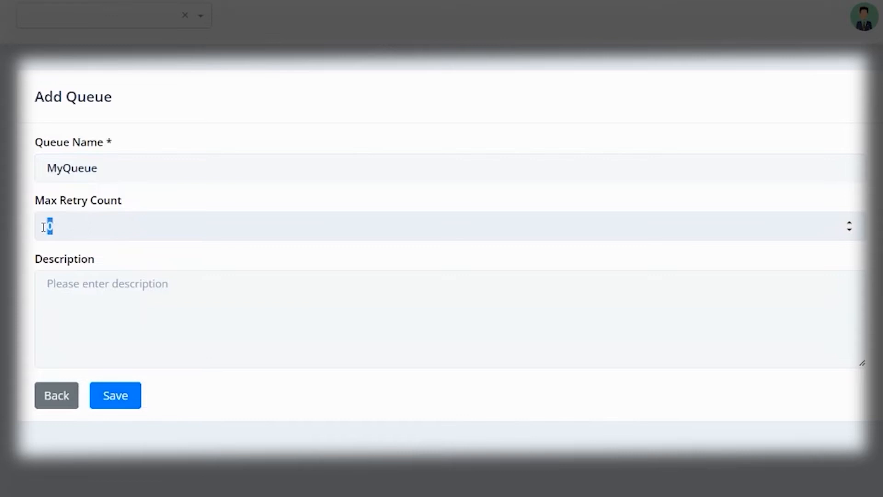
type("3")
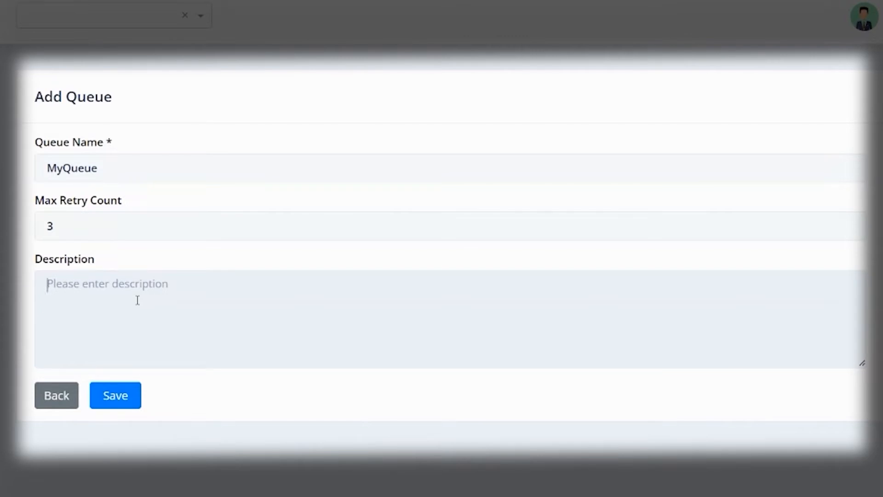
type("My")
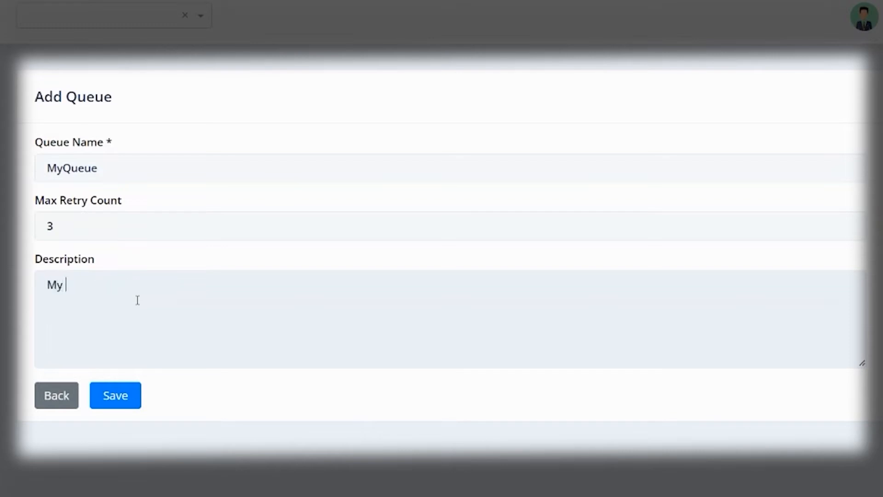
type("test queue items")
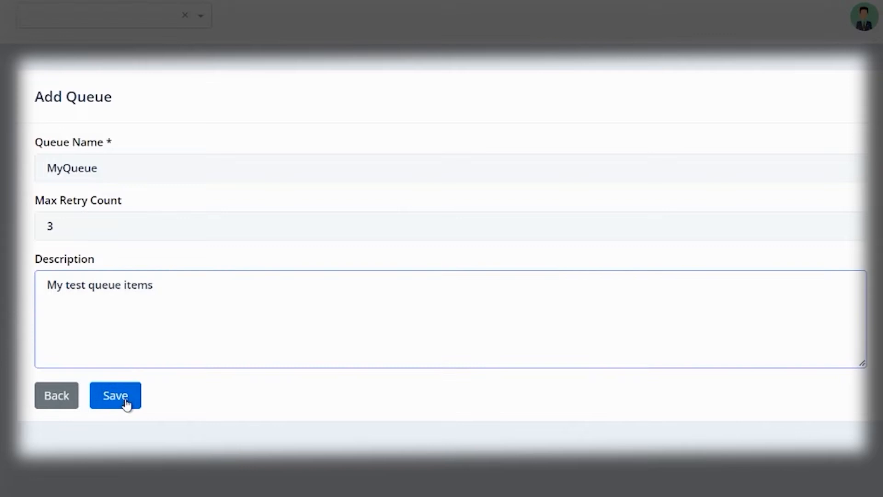
left_click(115, 394)
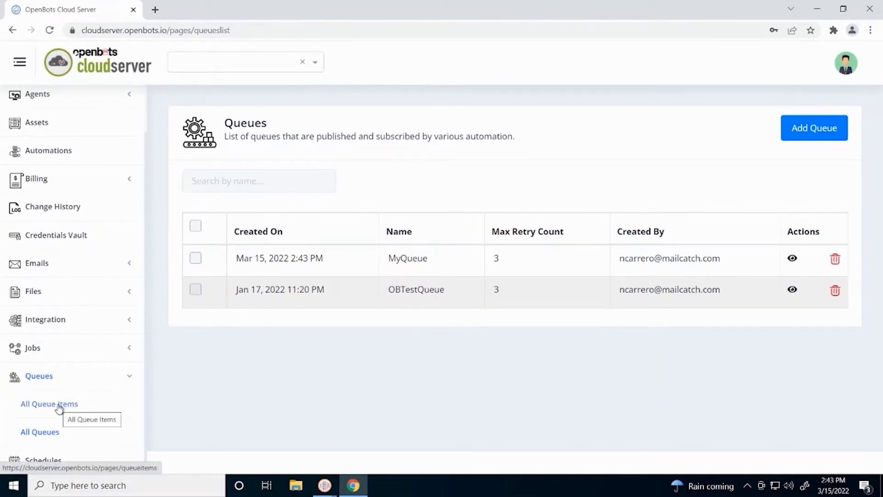
- Show the Queue Items page filtered to MyQueue, which has no records yet
left_click(49, 404)
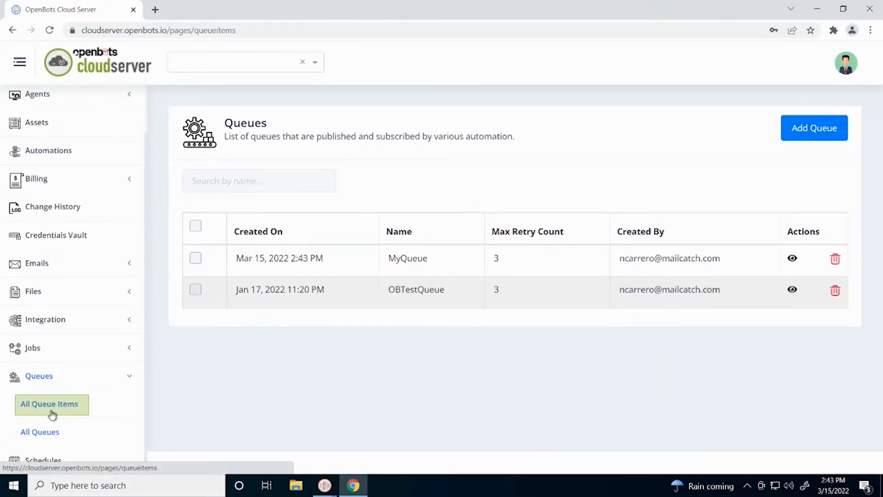
left_click(48, 404)
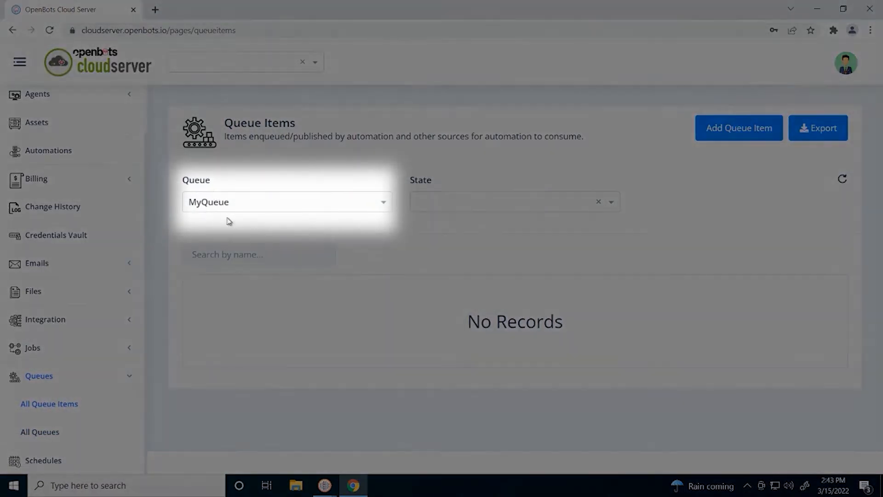
left_click(286, 202)
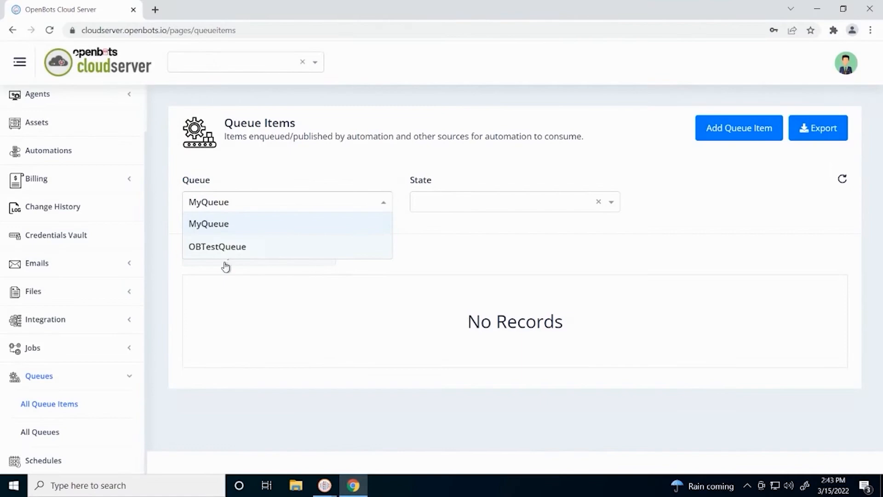
mouse_move(250, 227)
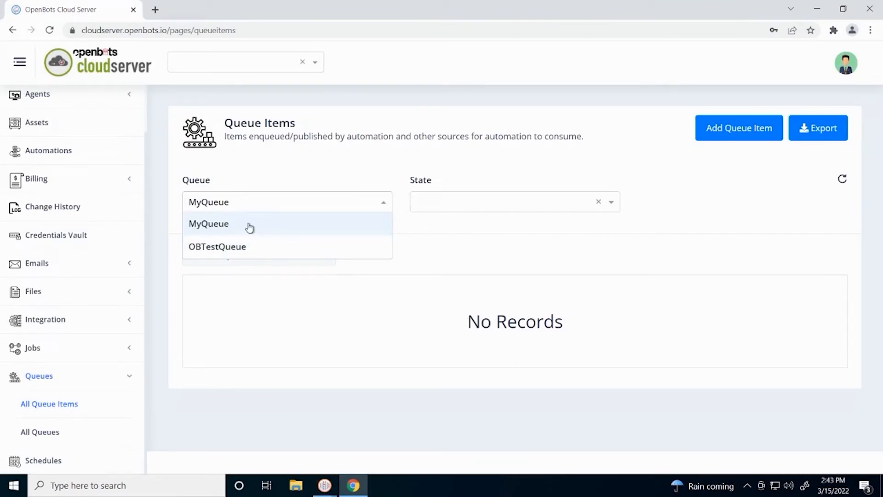
left_click(209, 223)
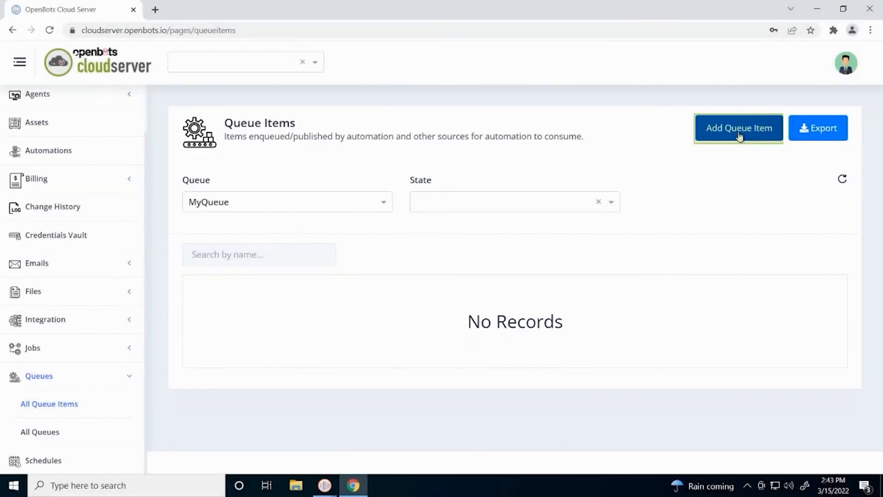
- Start a new queue item named textQueueItem expiring 3/31/2022 with no postpone date
left_click(738, 128)
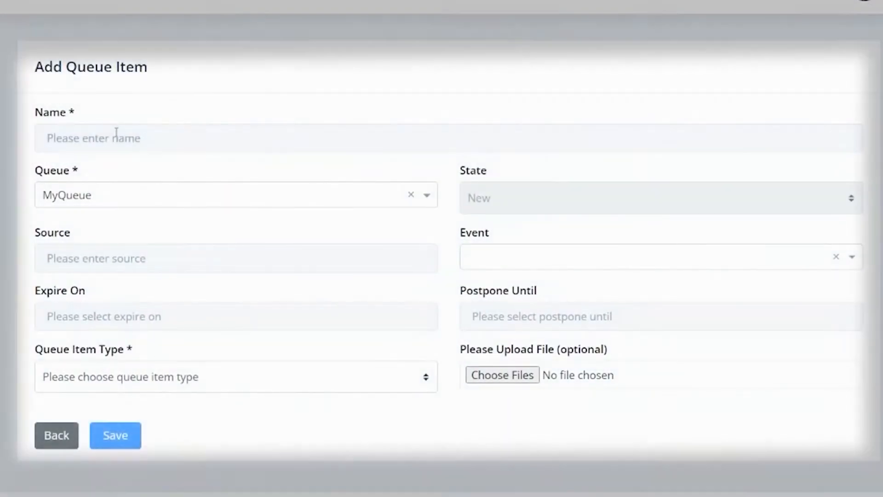
left_click(225, 138)
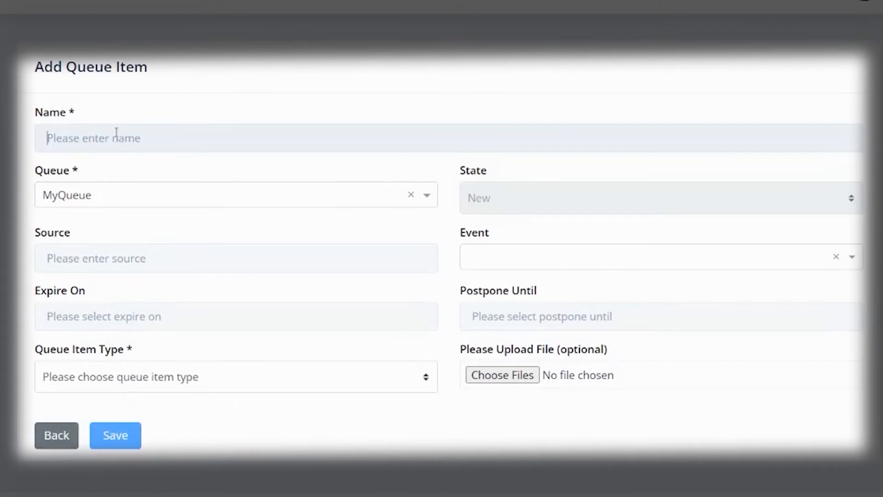
type("textQueueItem")
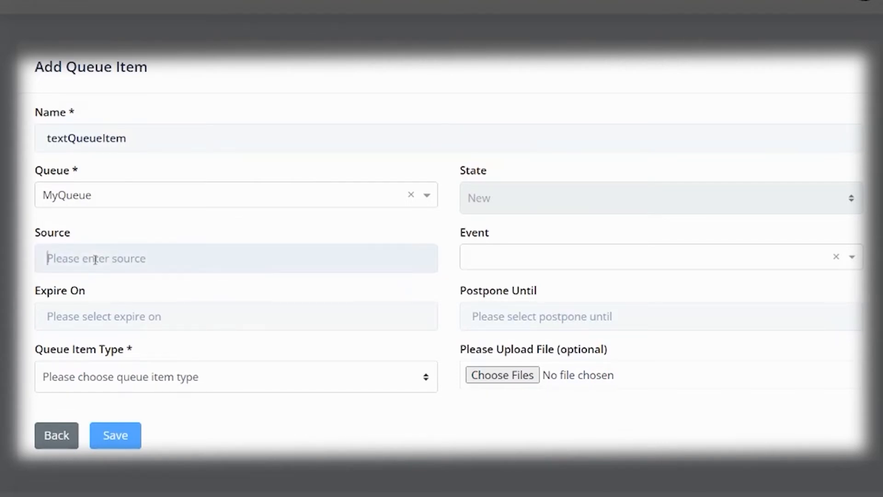
left_click(236, 258)
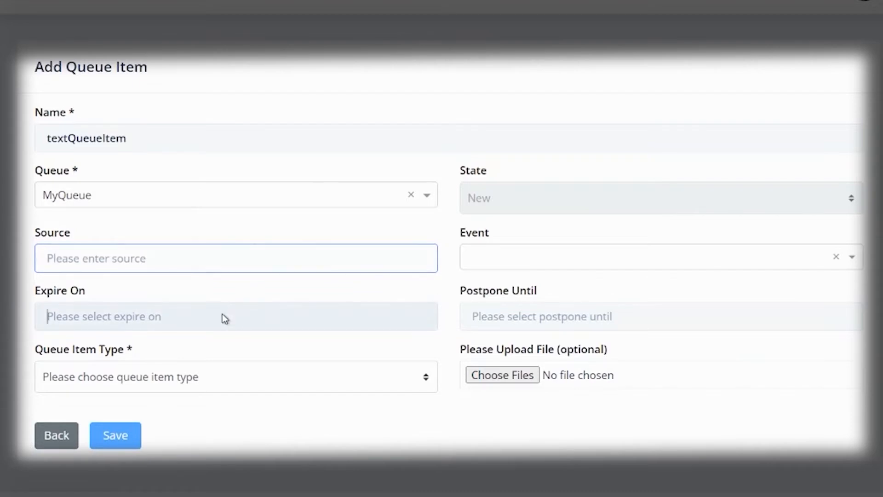
left_click(237, 315)
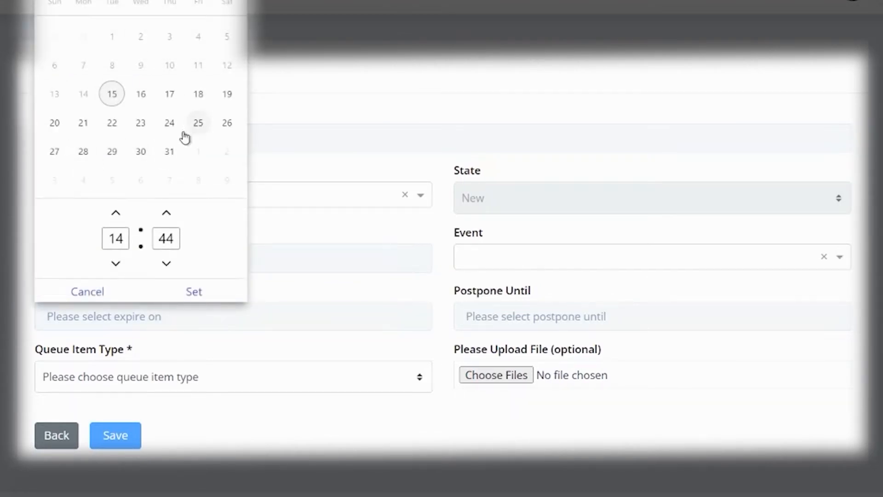
left_click(169, 151)
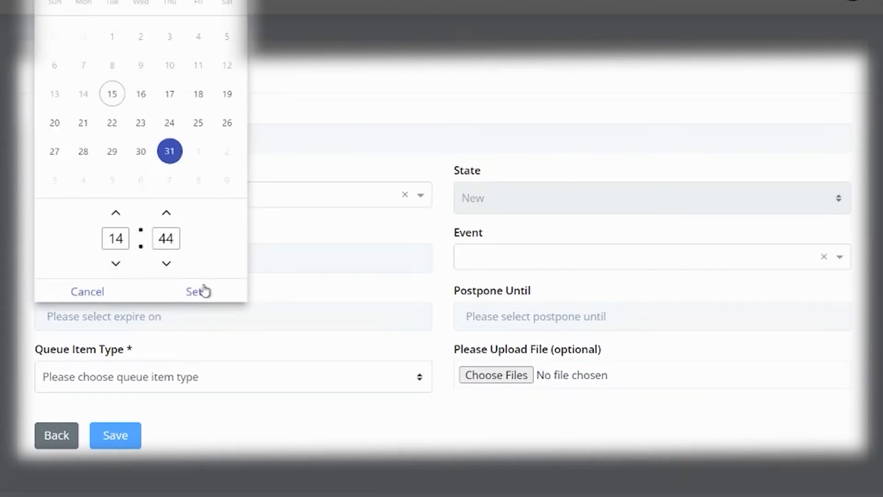
left_click(196, 292)
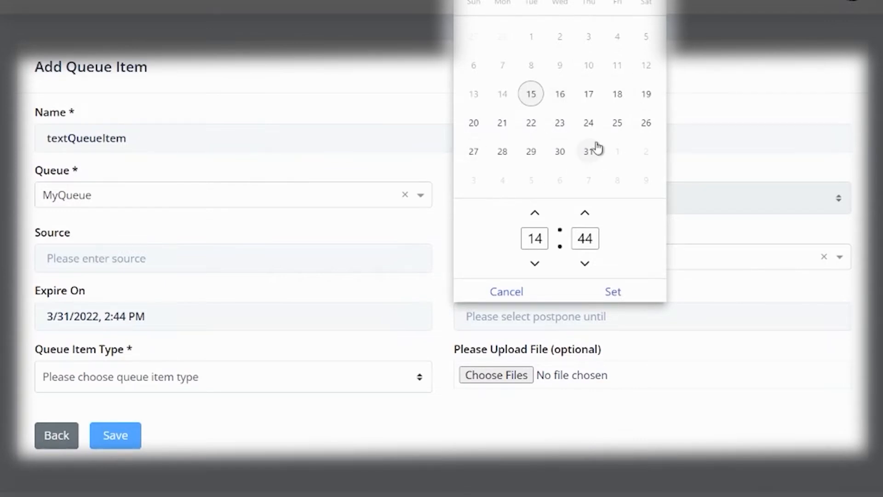
mouse_move(539, 359)
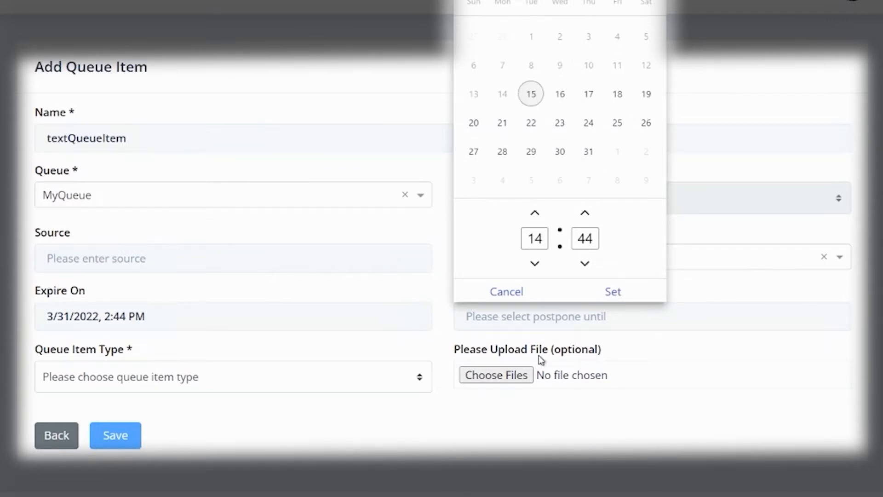
left_click(506, 291)
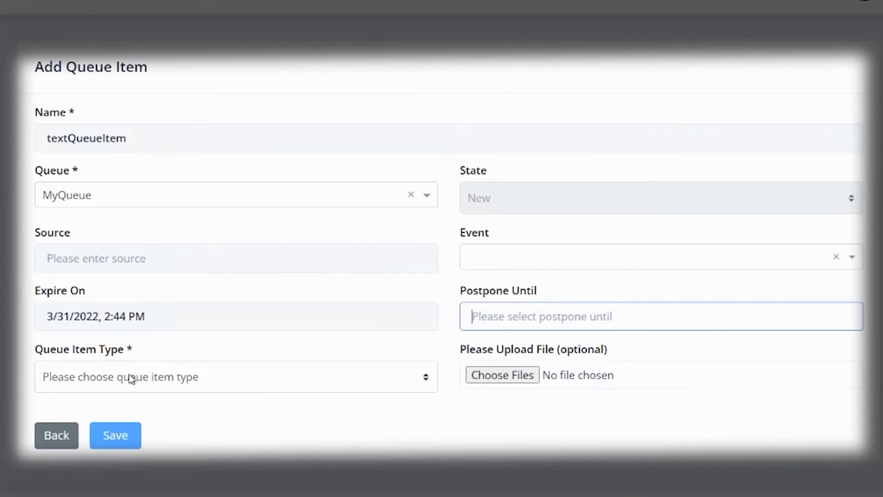
- Make it a Text item with data 'My text goes here' and save it
left_click(235, 376)
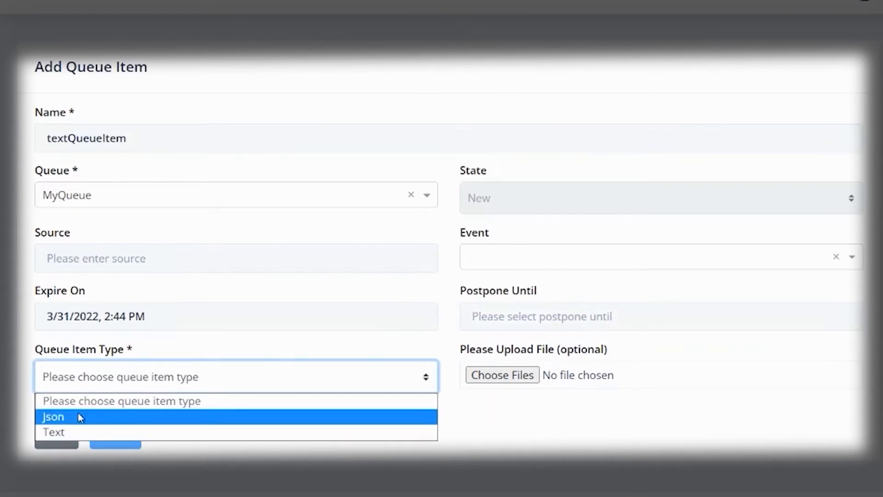
mouse_move(56, 432)
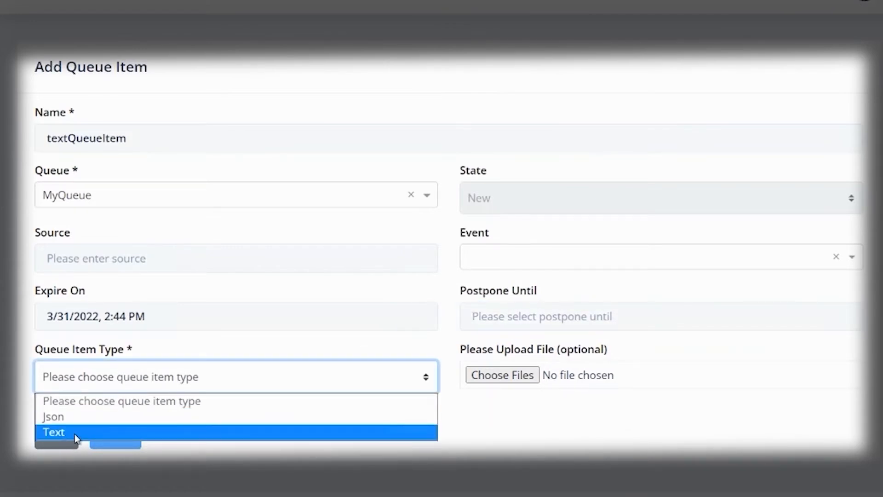
left_click(52, 432)
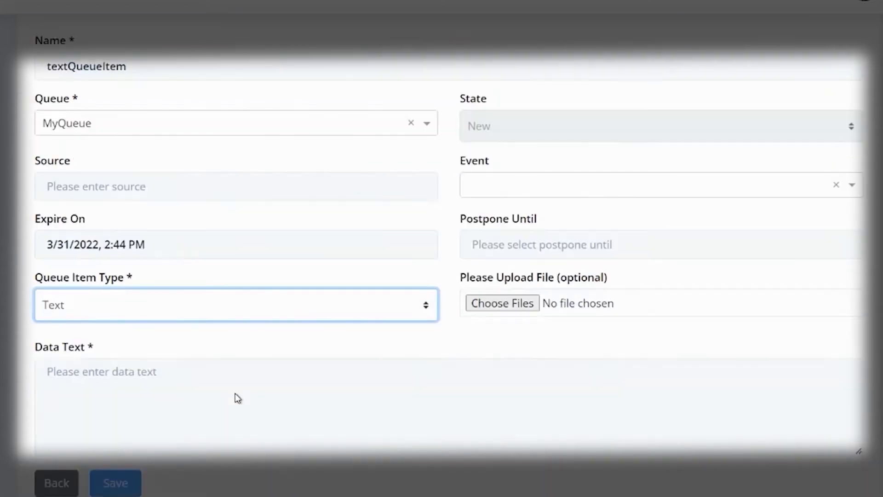
scroll("down", 3)
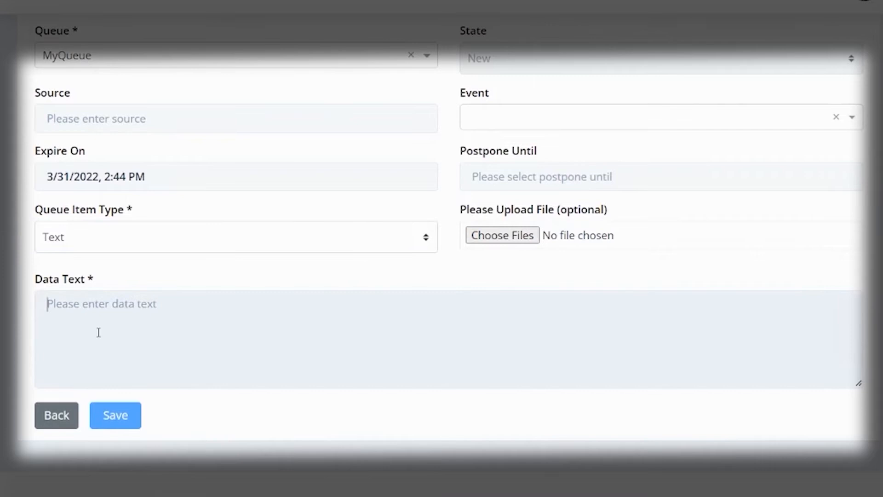
type("My text goes here")
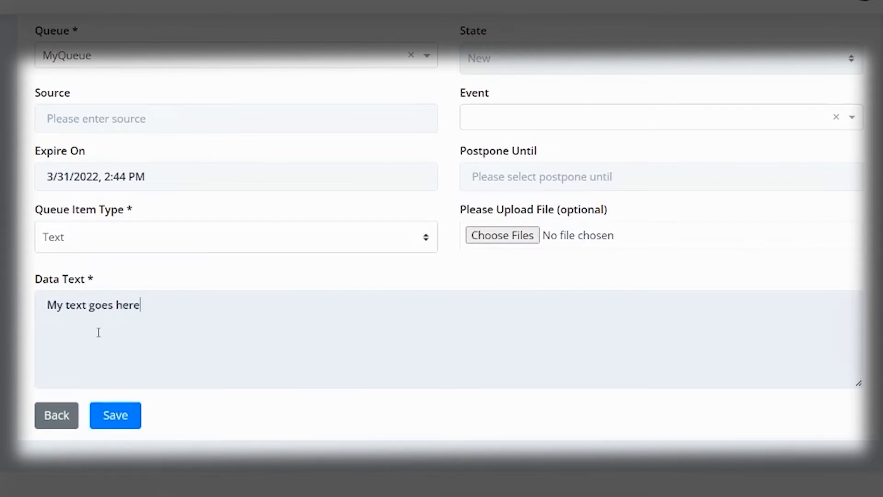
mouse_move(374, 332)
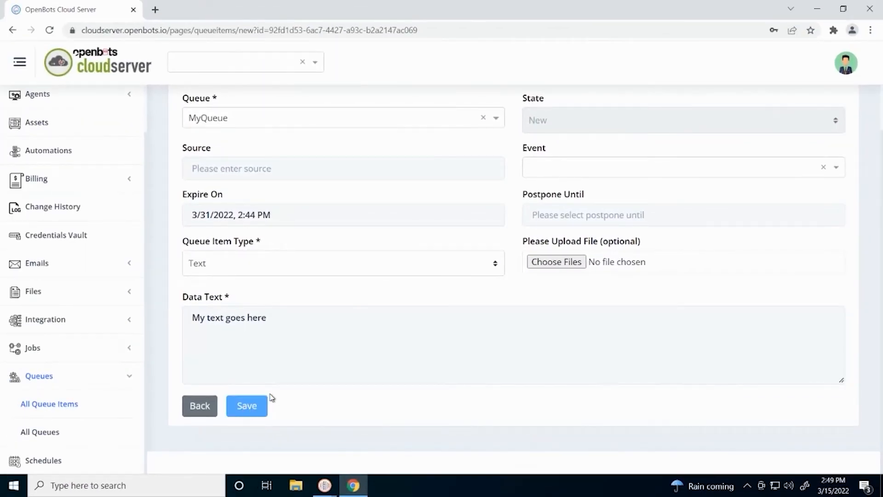
left_click(246, 406)
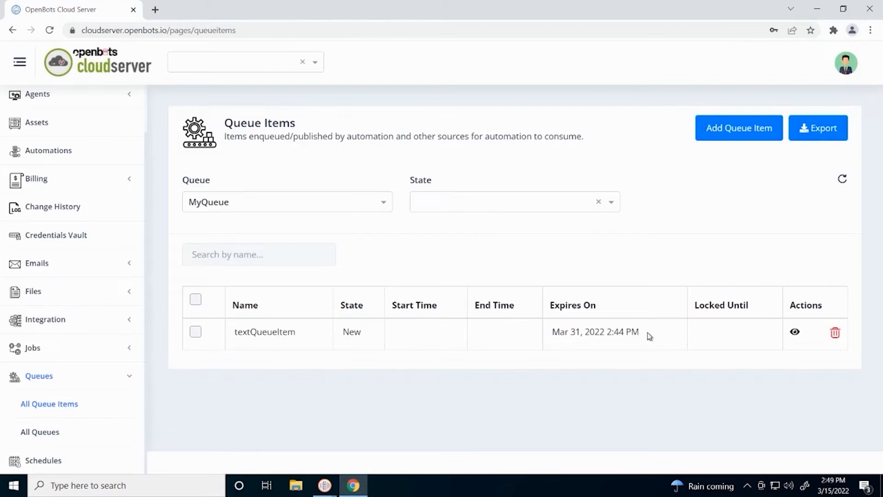
- Start a Json queue item named jsonQueueItem expiring 31 March
left_click(739, 127)
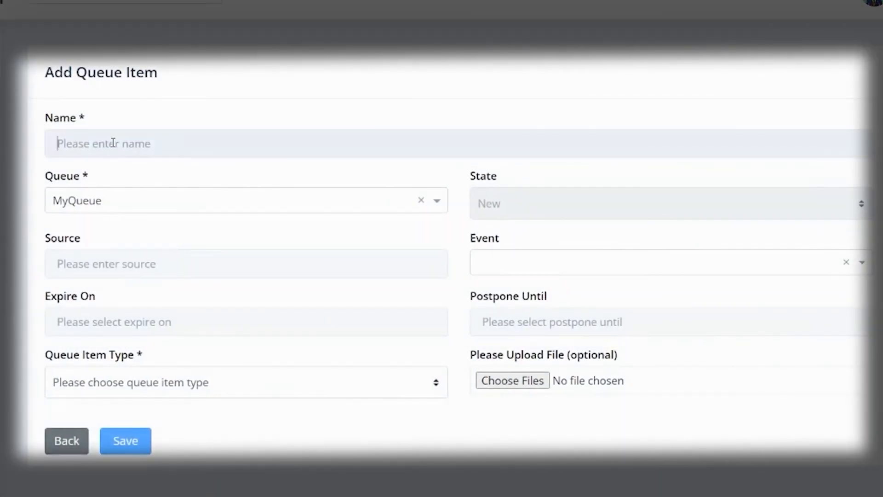
left_click(125, 440)
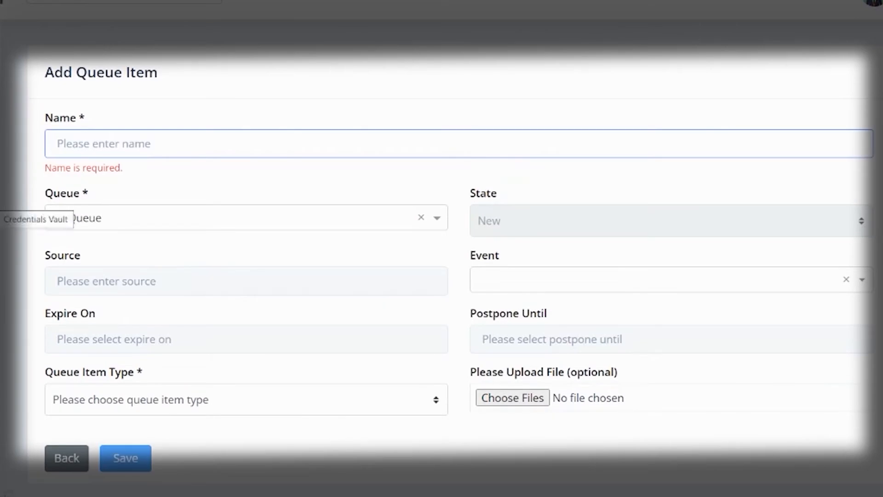
type("jsonQueueItem")
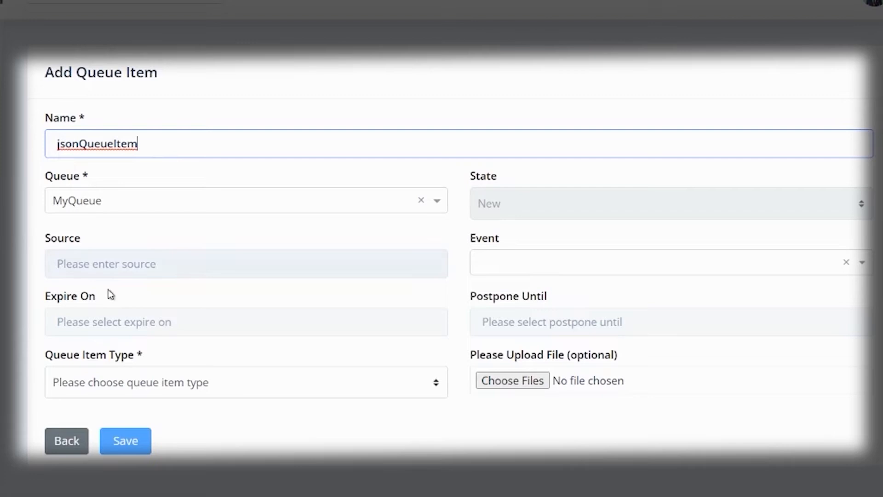
left_click(246, 321)
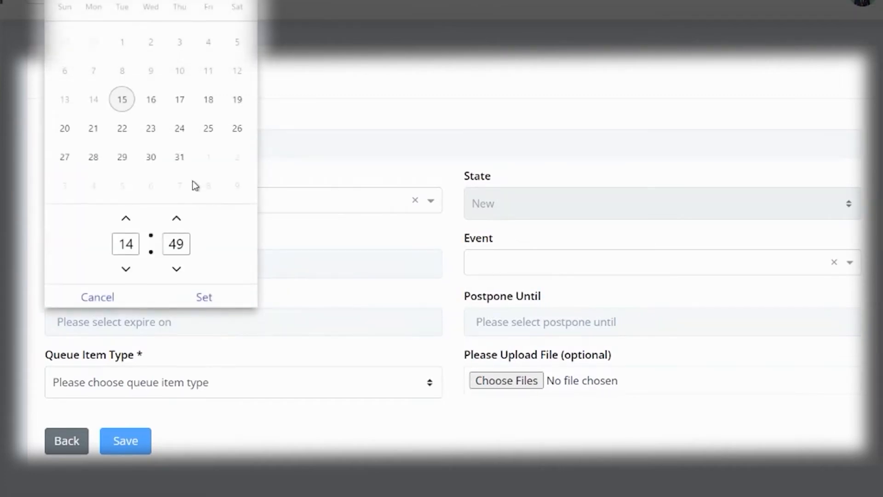
left_click(204, 297)
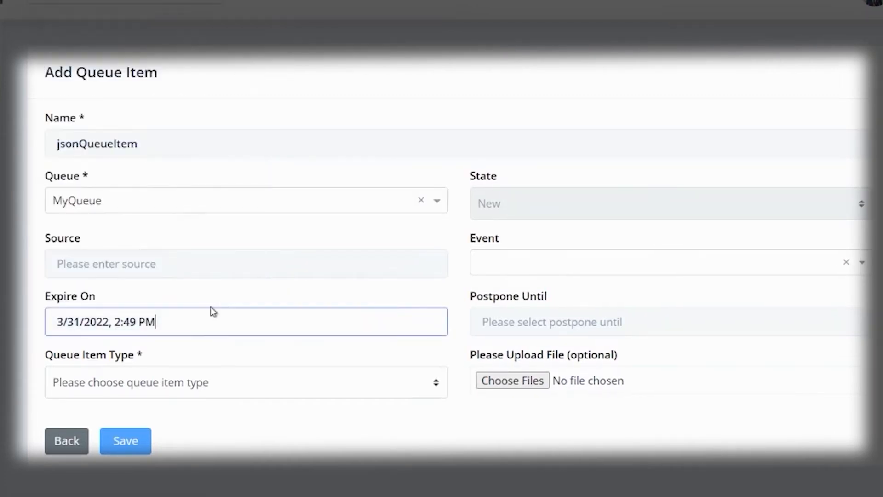
left_click(246, 382)
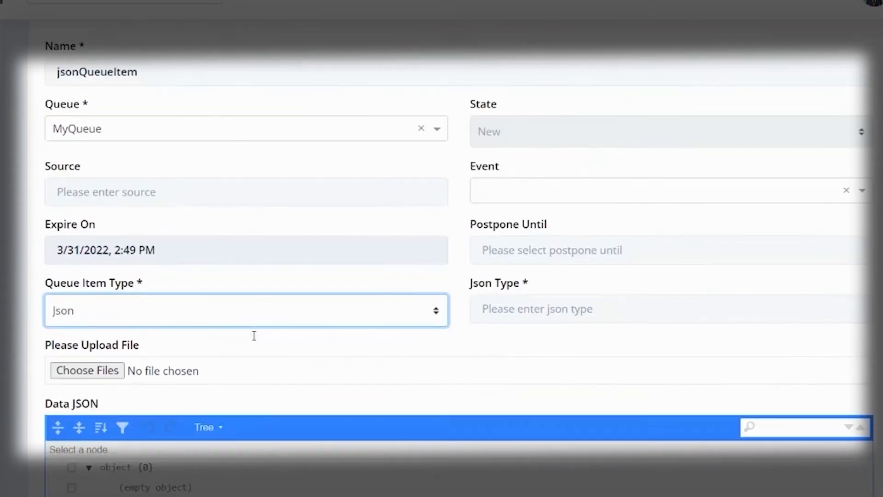
- Give it JSON fields field1: value1 and field2: value2, json type Entity, and save it
scroll("down", 3)
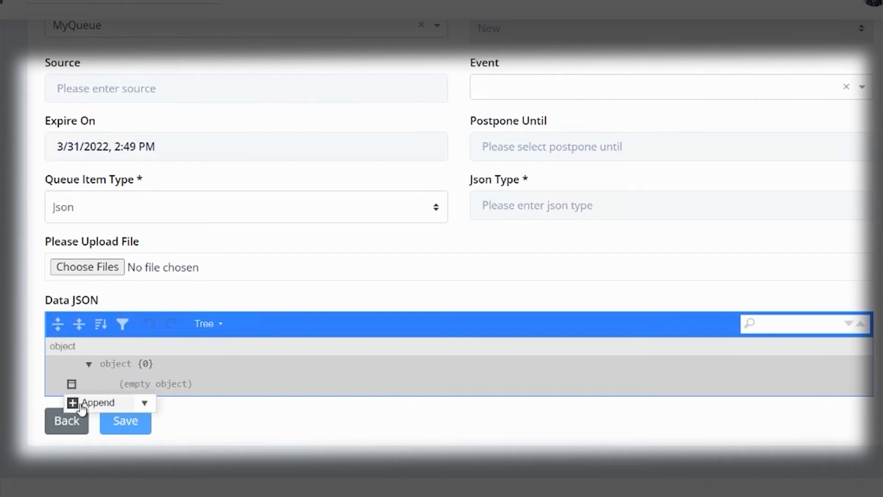
left_click(95, 402)
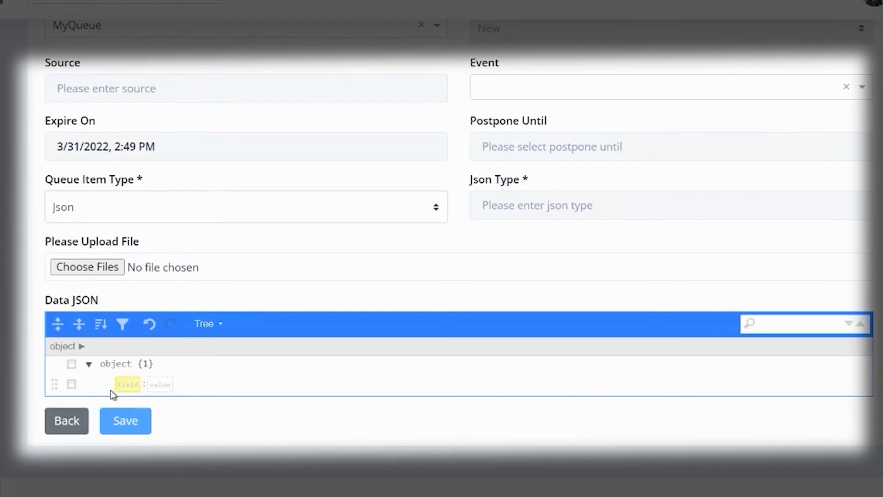
type("field1")
left_click(160, 384)
type("value1")
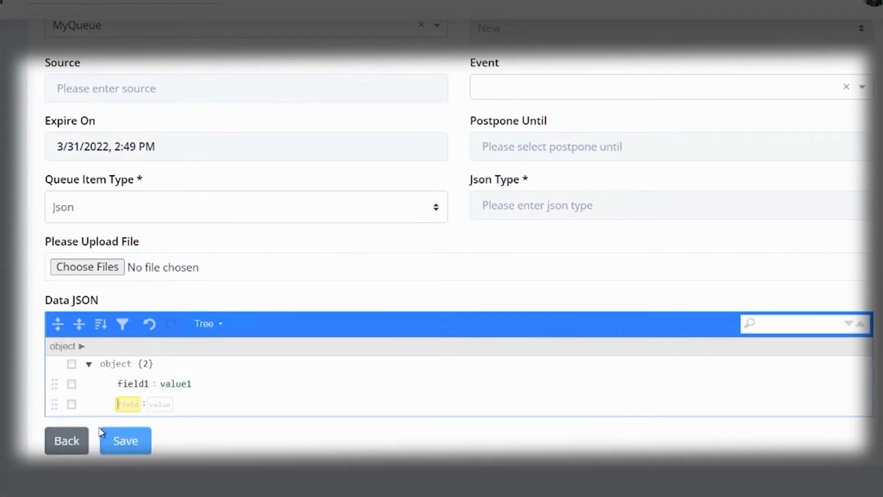
type("field2")
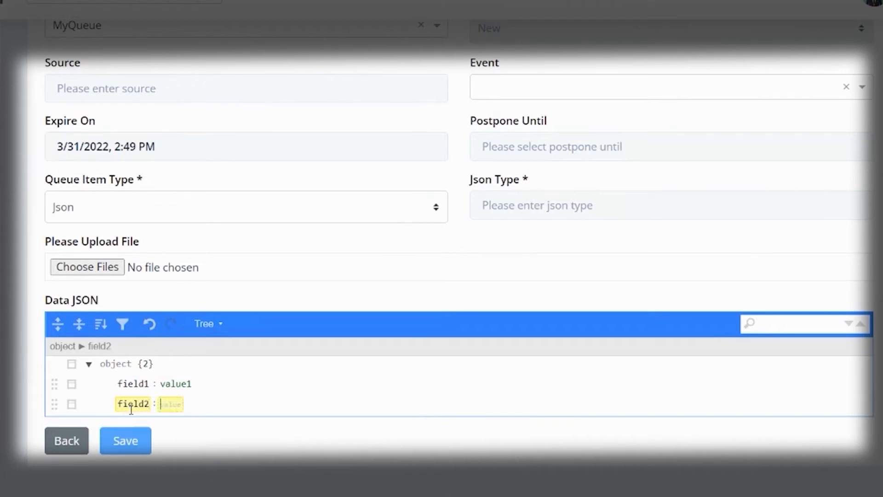
type("value2")
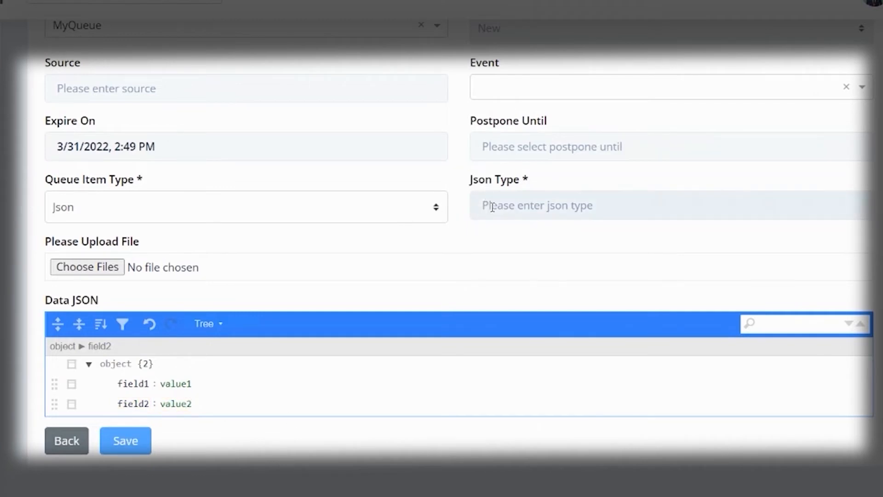
mouse_move(518, 205)
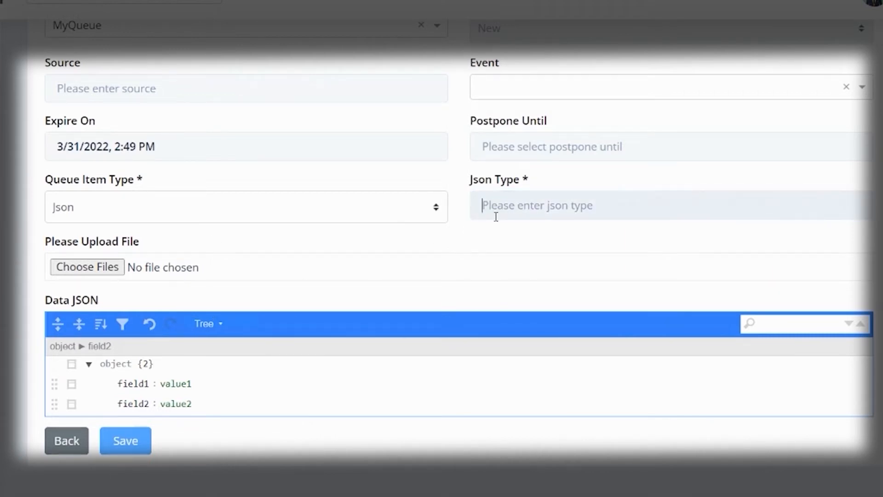
type("Entity")
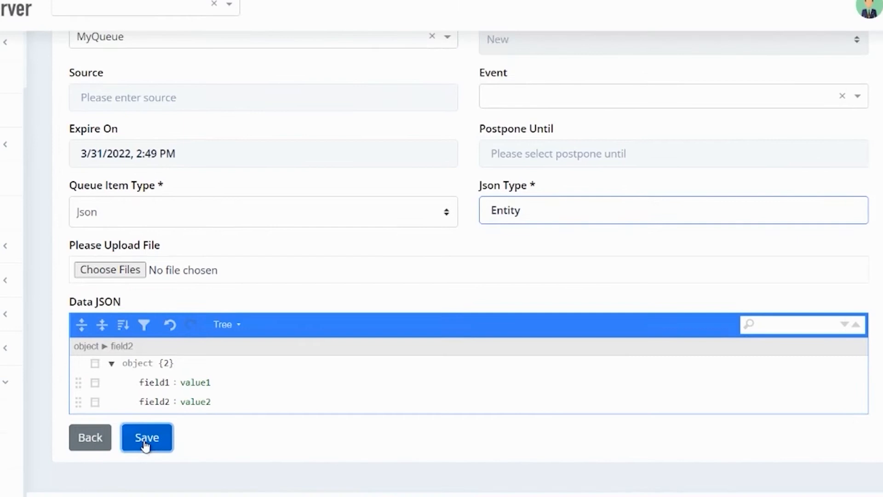
left_click(146, 437)
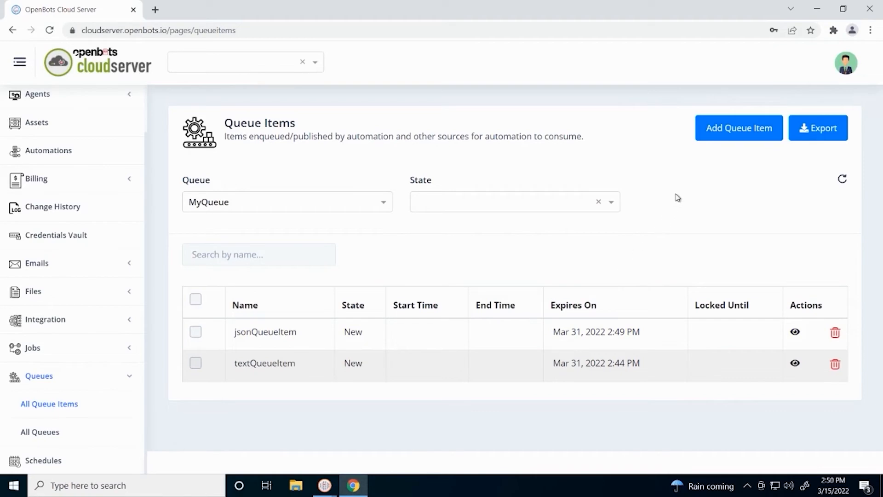
- Start a Text queue item named fileQueueItem with its data text
left_click(738, 126)
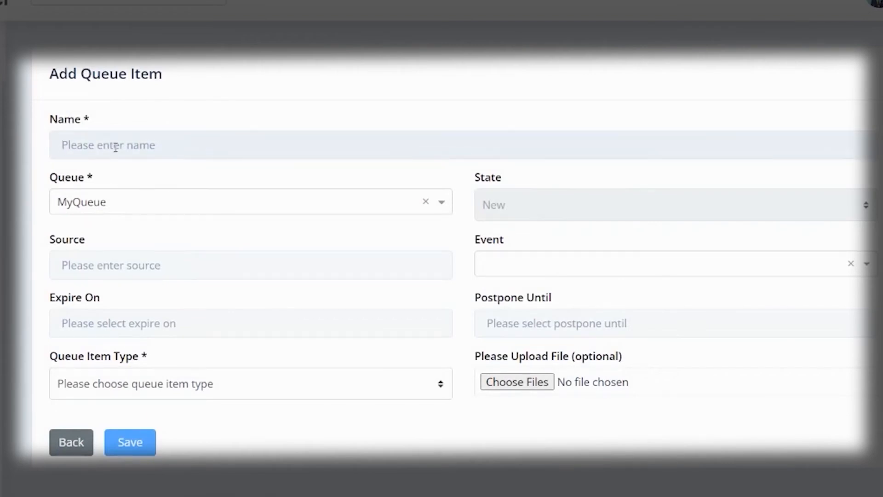
type("fileQueueItem")
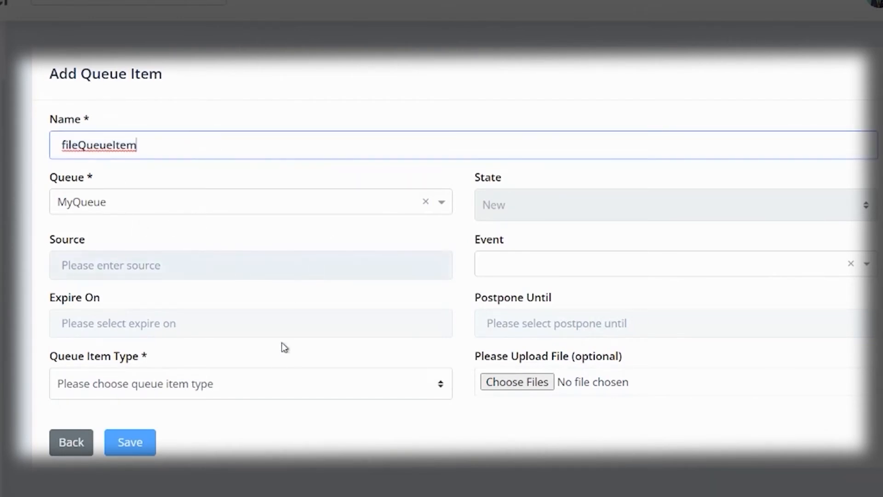
left_click(250, 383)
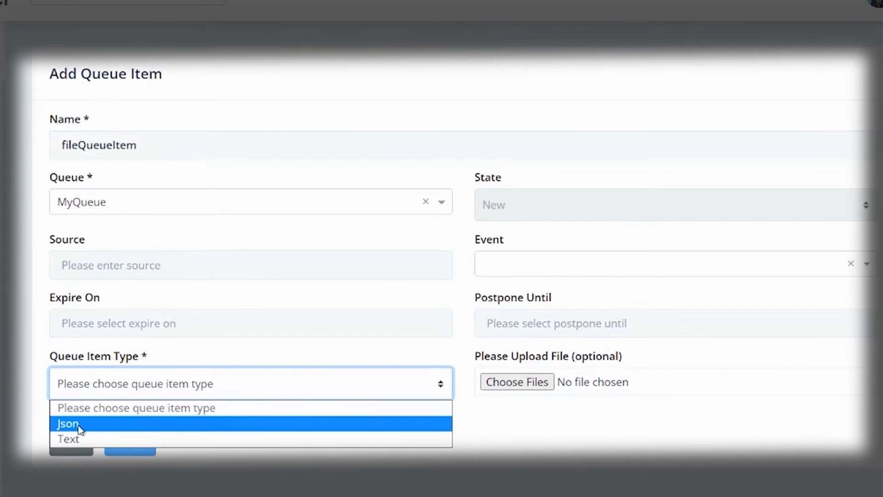
left_click(67, 438)
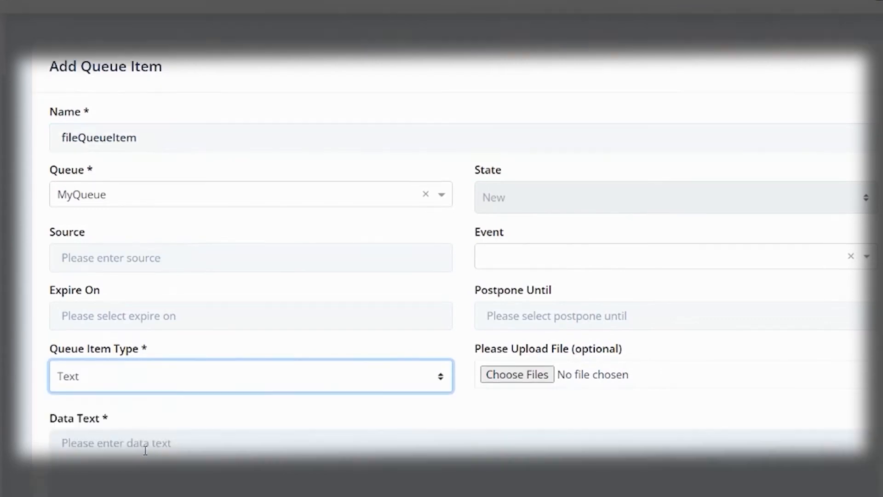
type("T")
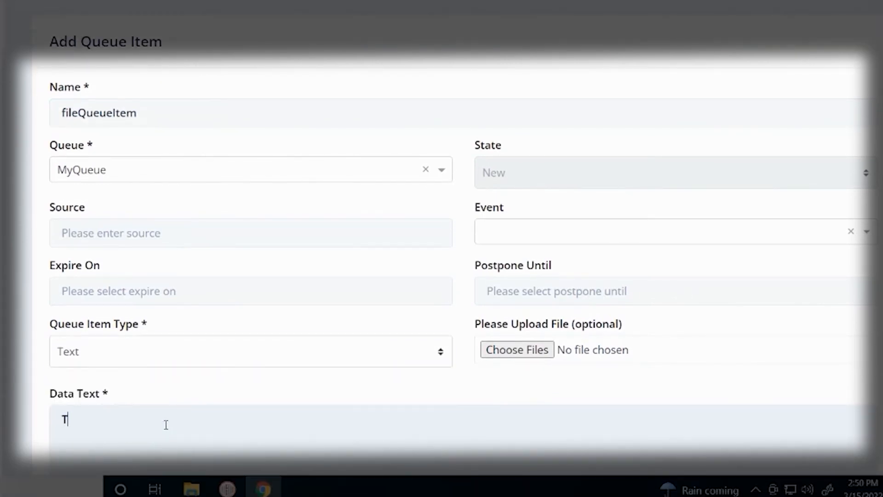
type("ext goes here")
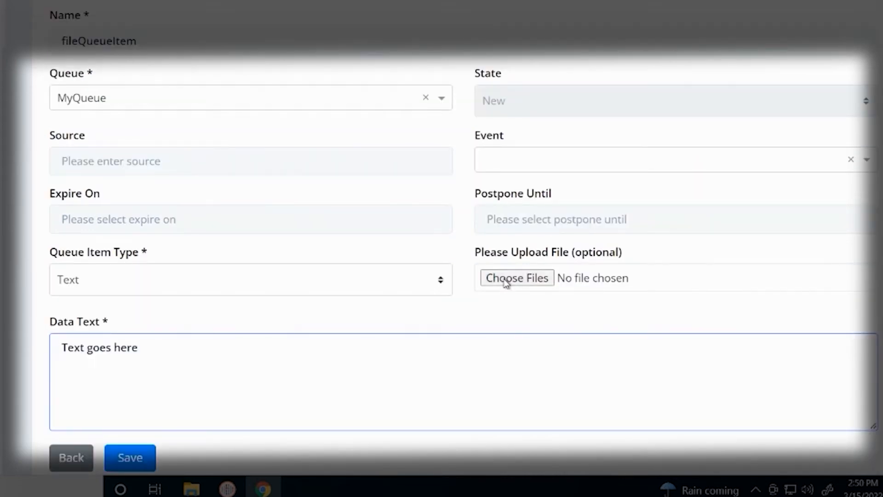
- Attach the file Test.txt to the item and save it
left_click(516, 277)
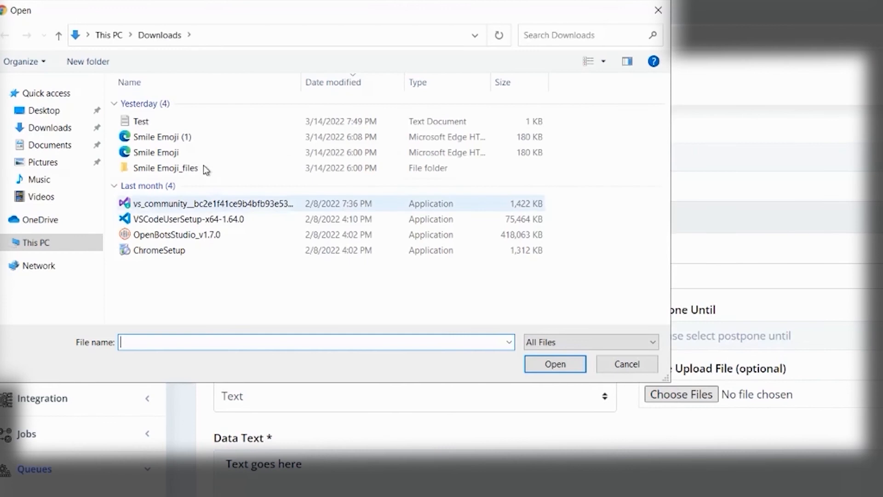
left_click(139, 122)
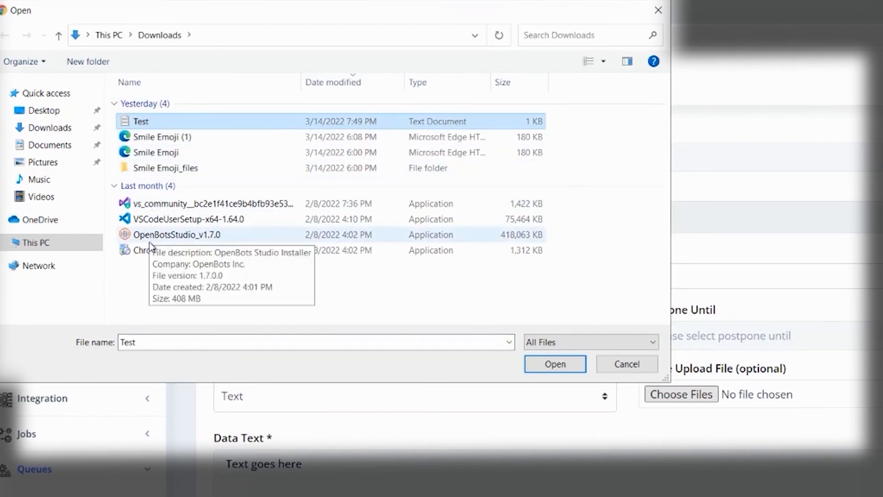
left_click(554, 364)
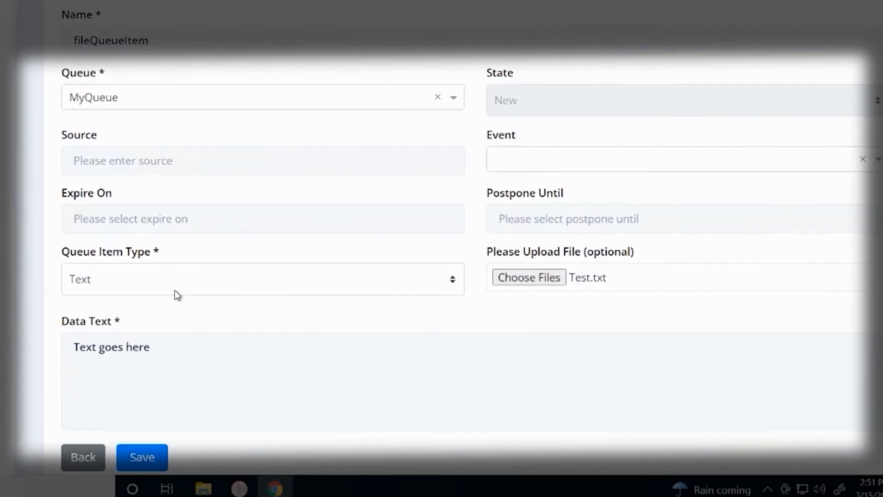
scroll("down", 3)
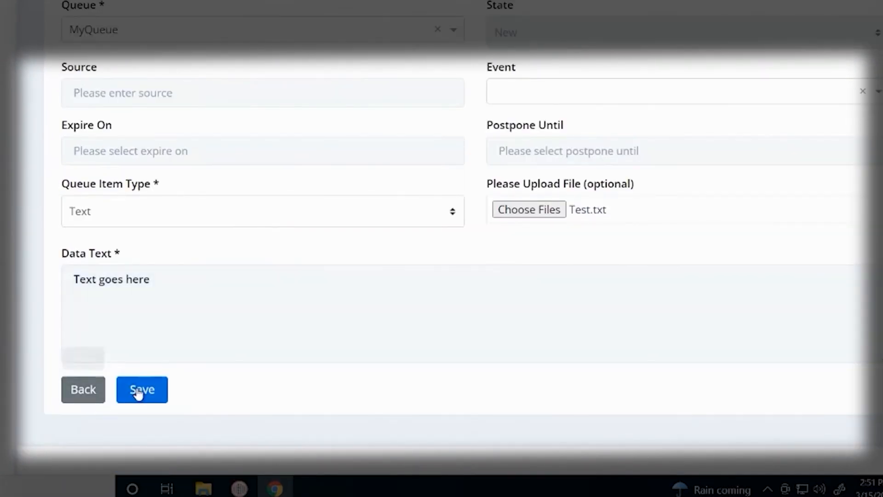
left_click(142, 389)
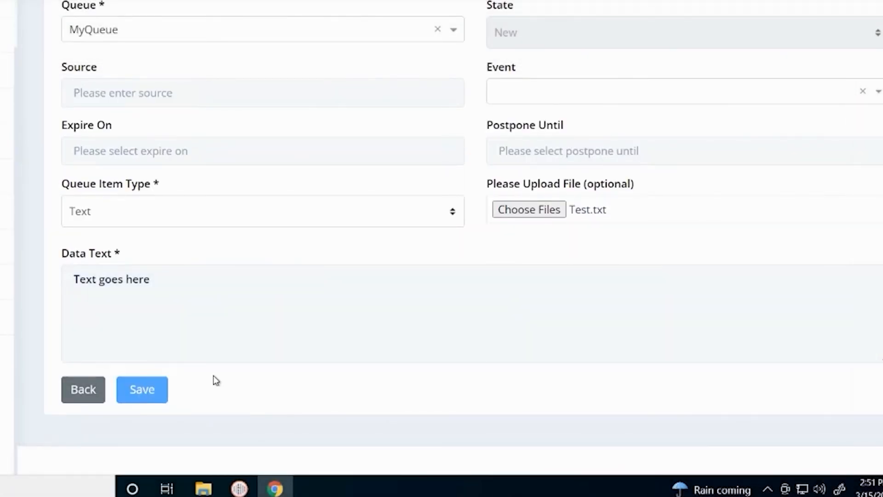
left_click(141, 389)
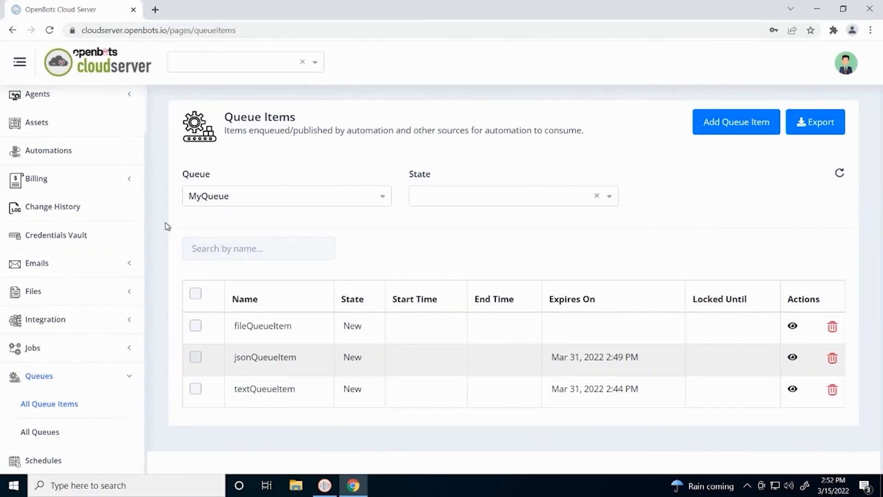
mouse_move(320, 265)
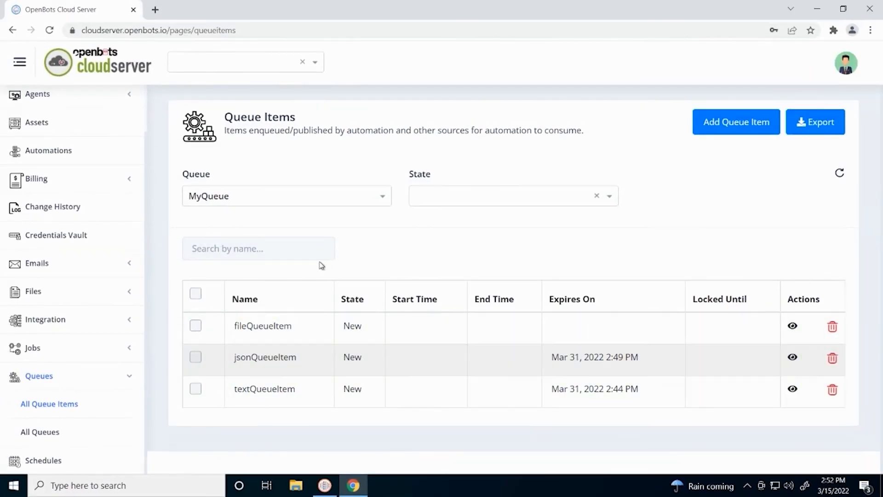
mouse_move(293, 358)
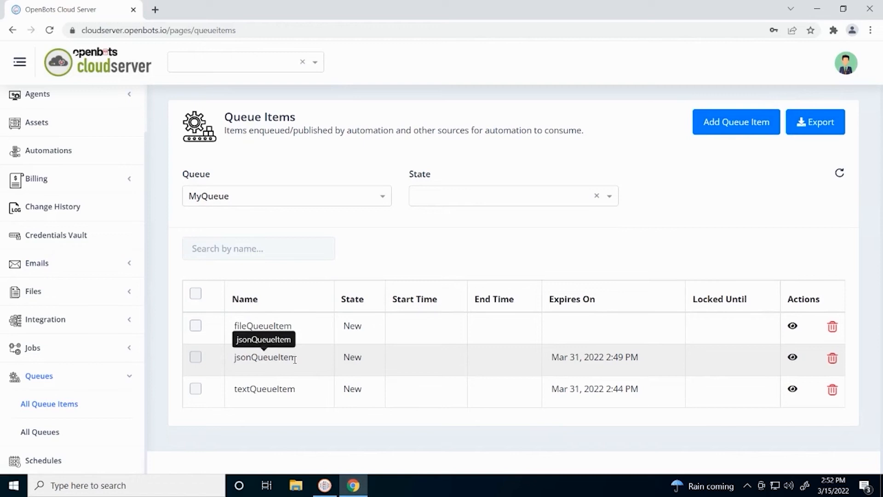
mouse_move(725, 338)
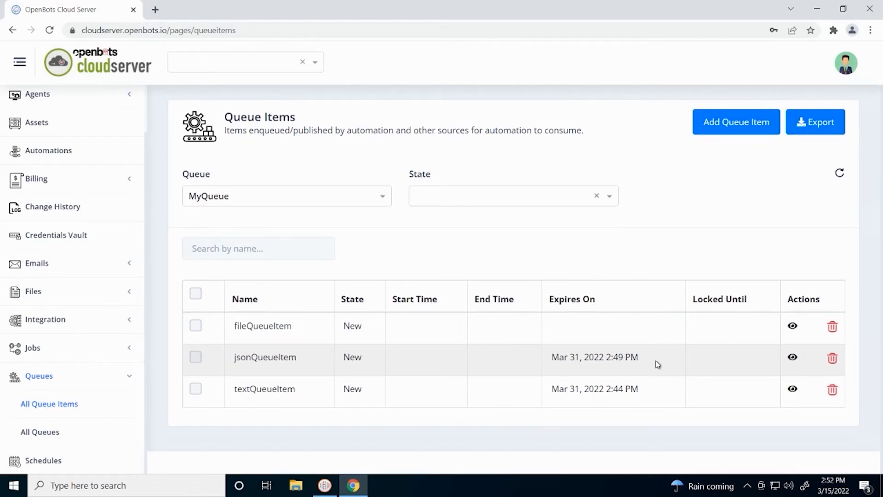
mouse_move(696, 321)
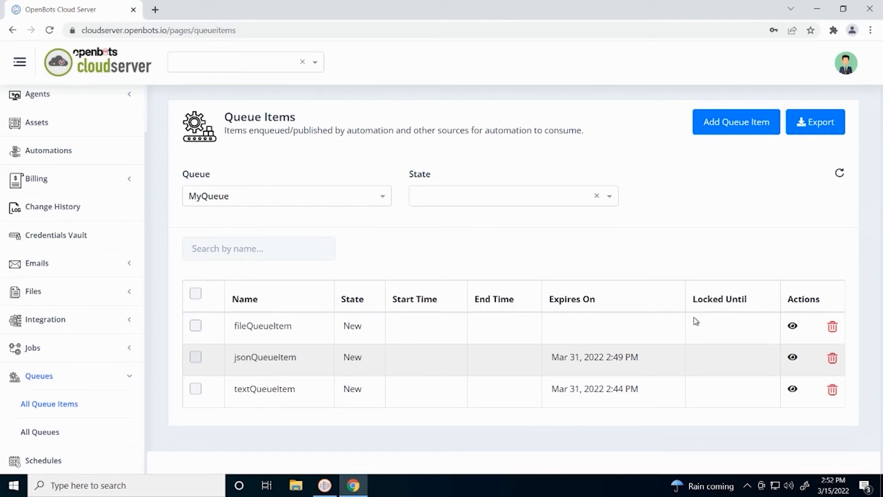
mouse_move(607, 316)
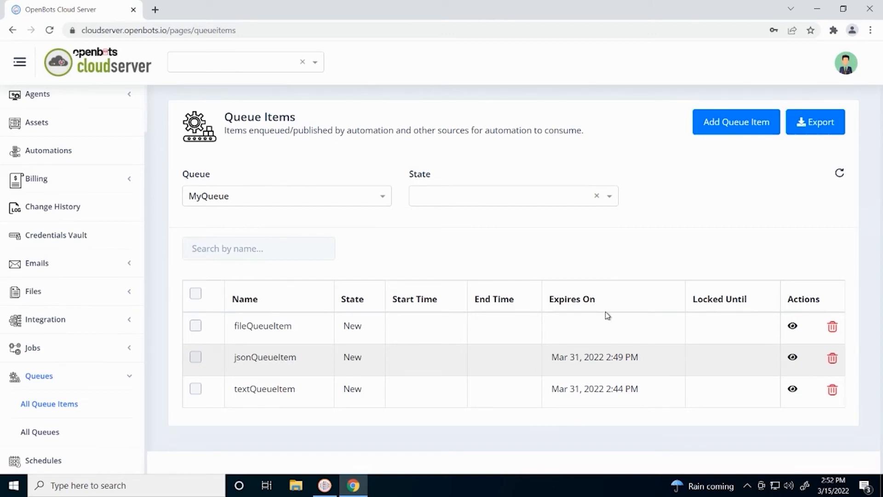
- Duplicate fileQueueItem from its details page and return to the item list
left_click(792, 356)
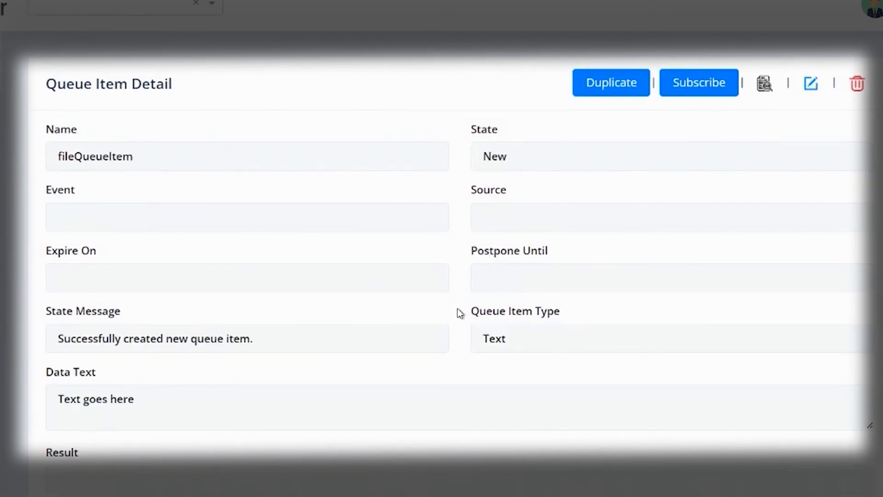
scroll("down", 3)
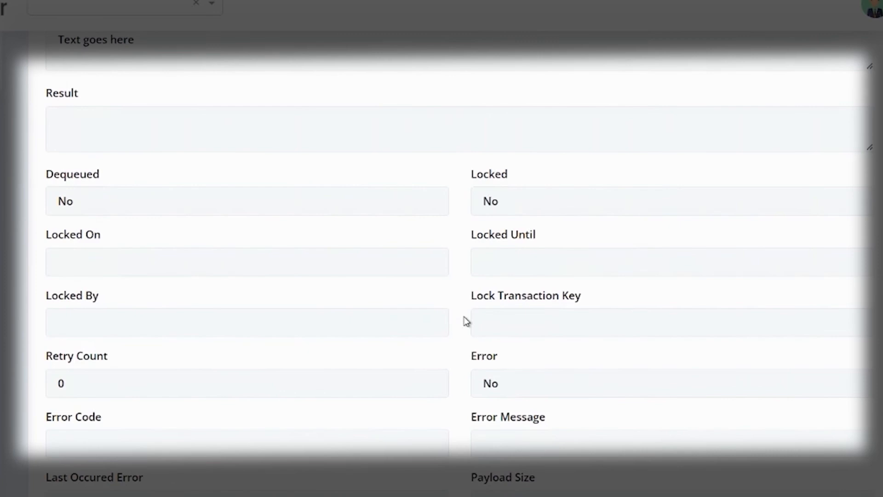
scroll("down", 3)
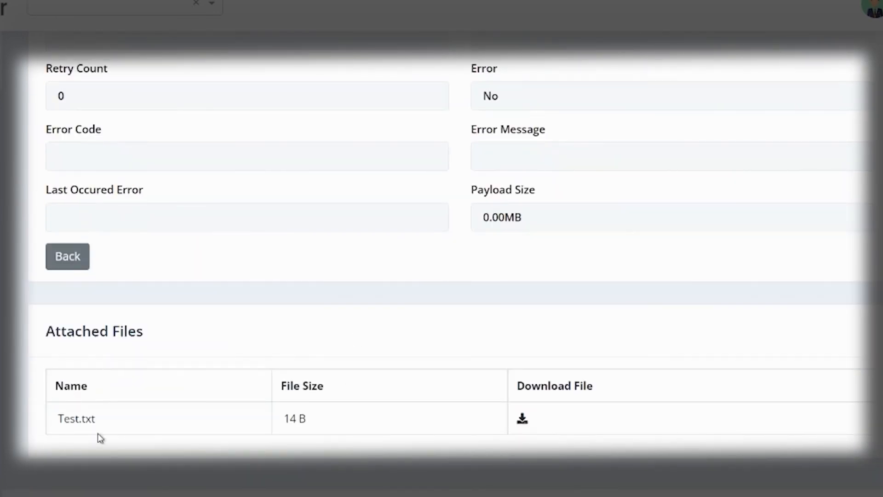
mouse_move(554, 345)
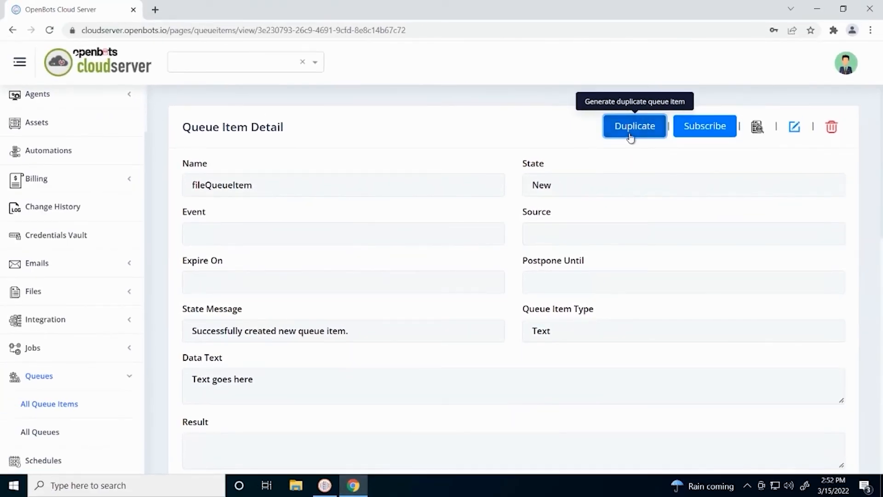
mouse_move(250, 177)
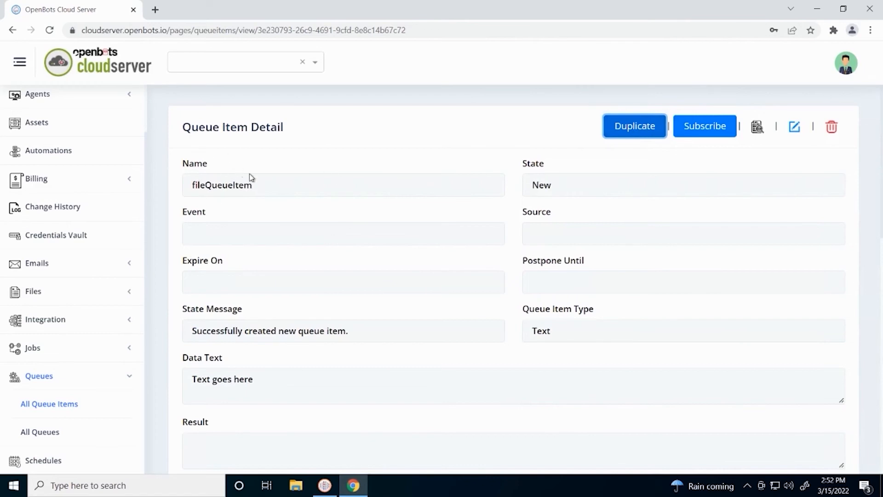
left_click(634, 126)
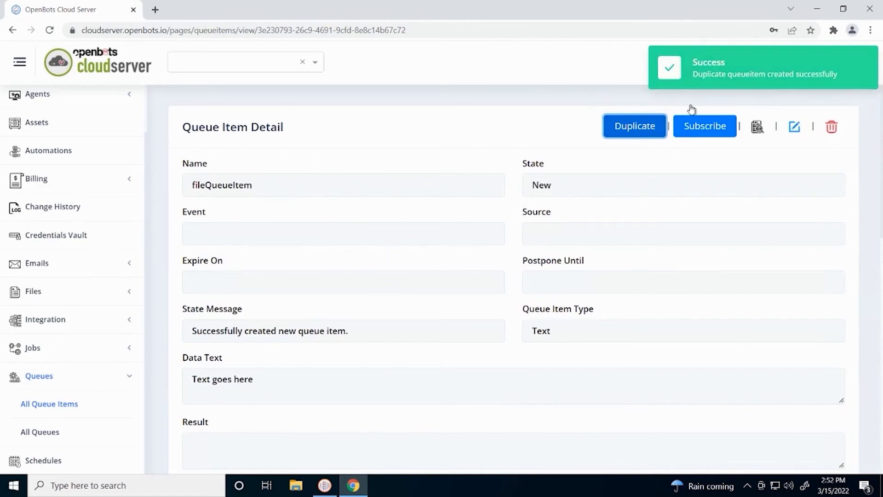
scroll("down", 3)
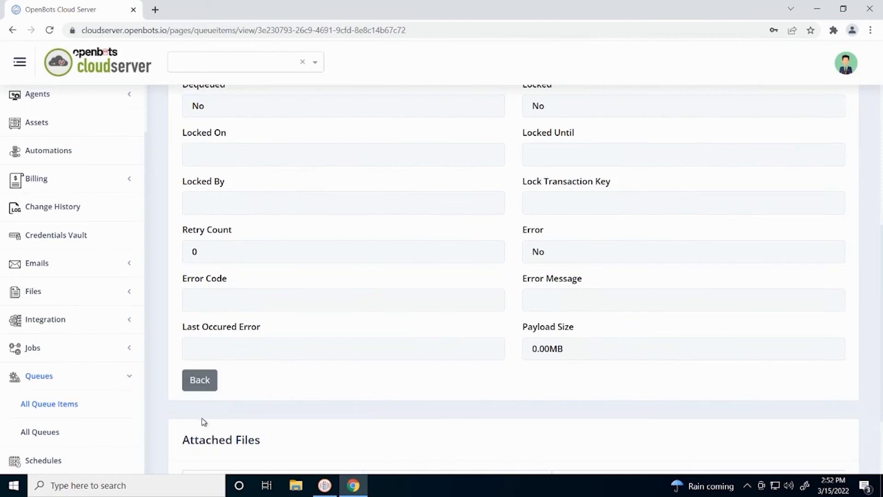
left_click(200, 380)
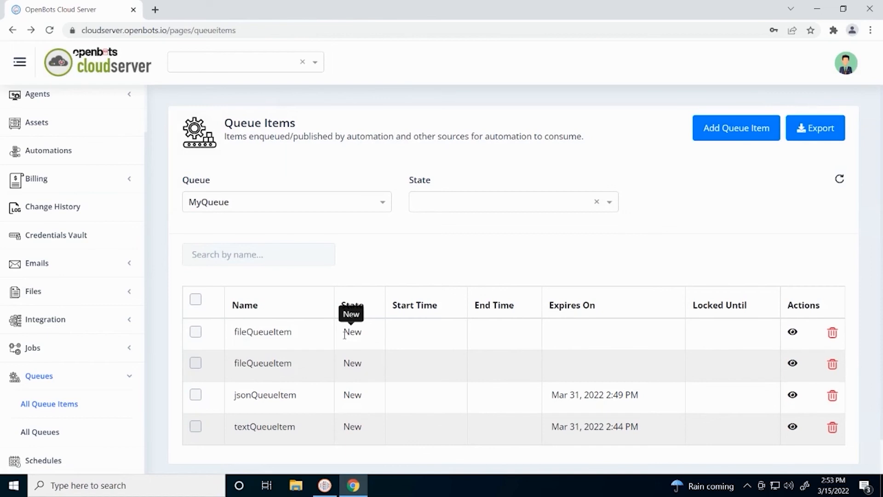
mouse_move(20, 347)
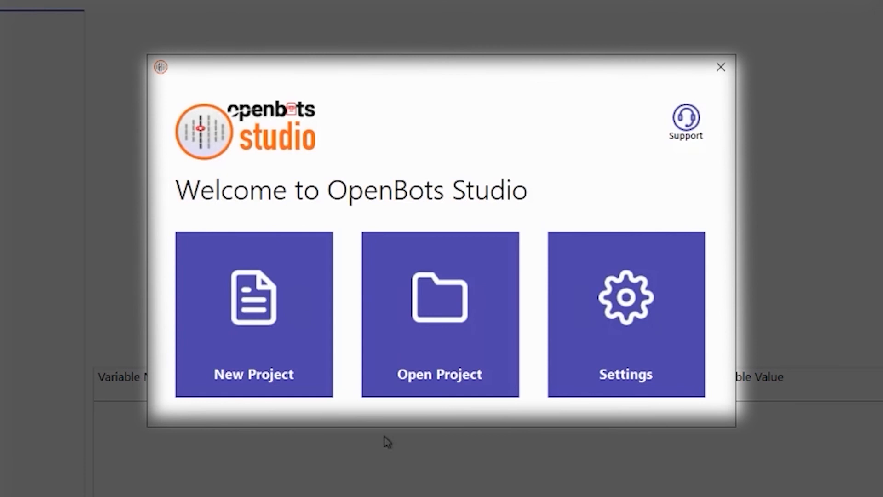
- Create the OpenBots Studio project QueueItems with its Main script and config
left_click(254, 314)
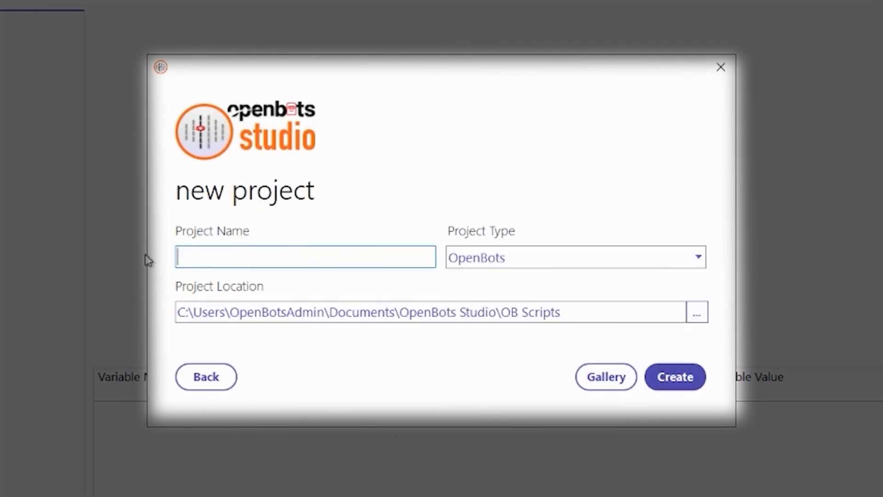
type("Queue")
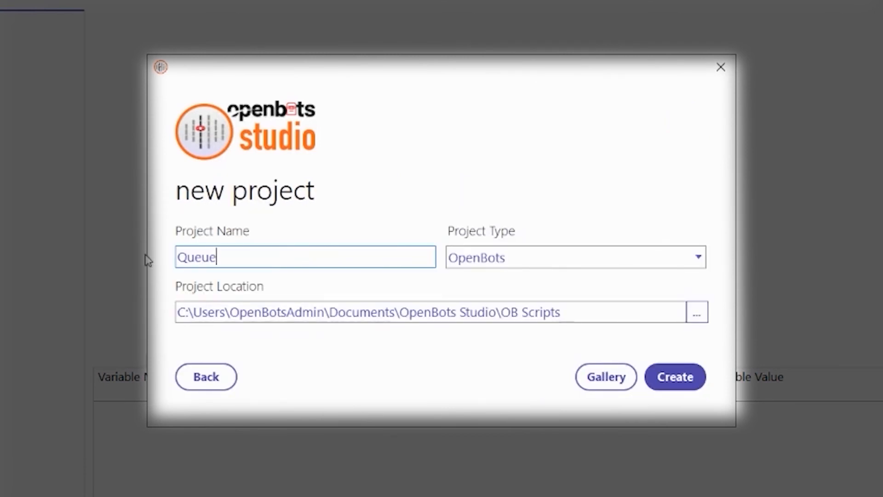
type("Items")
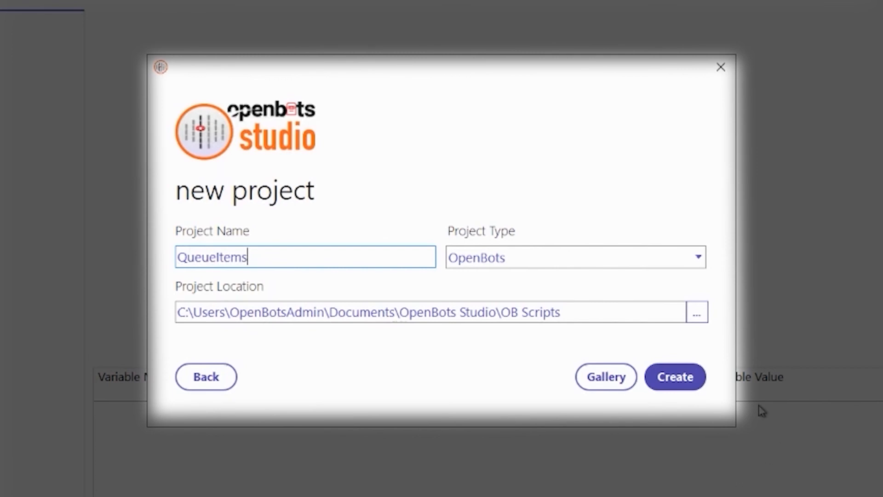
left_click(674, 376)
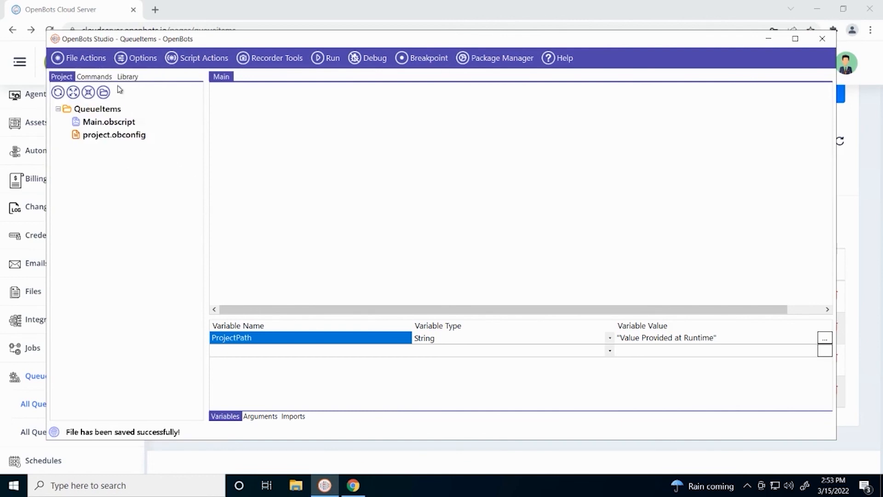
- Show the OpenBots.Commands.Server package in the gallery, version 1.7.0 installed
left_click(94, 76)
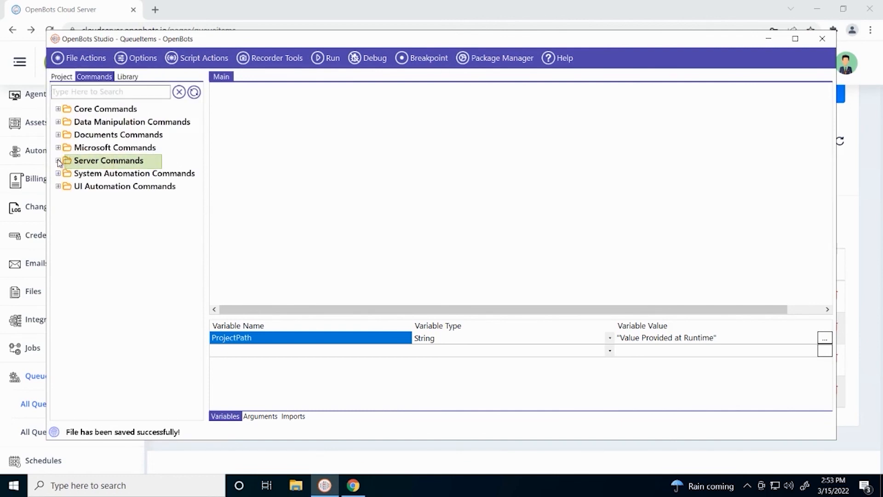
left_click(57, 160)
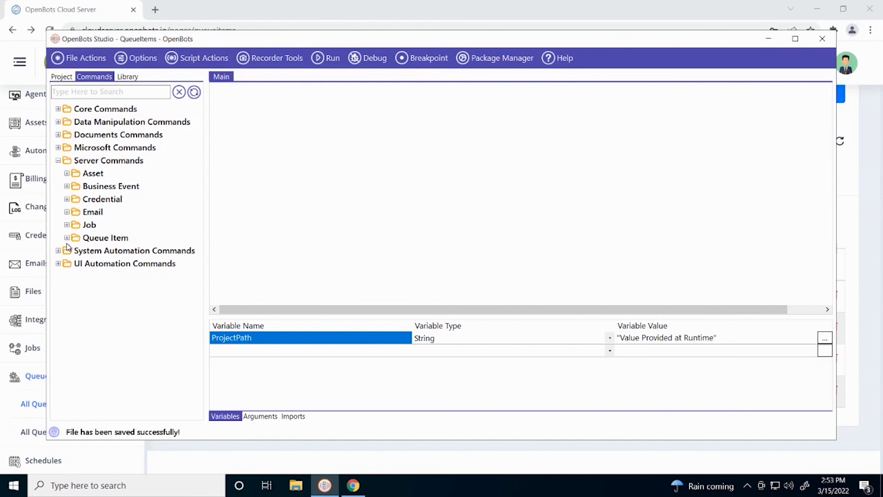
left_click(500, 57)
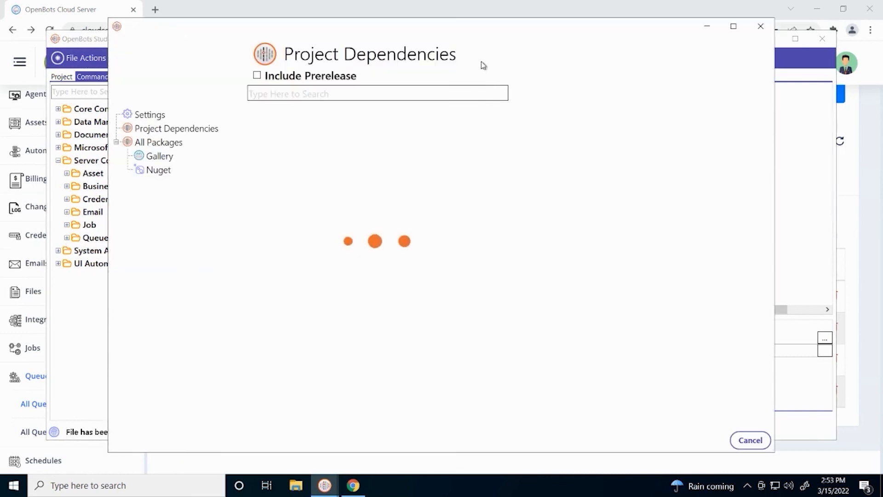
left_click(159, 156)
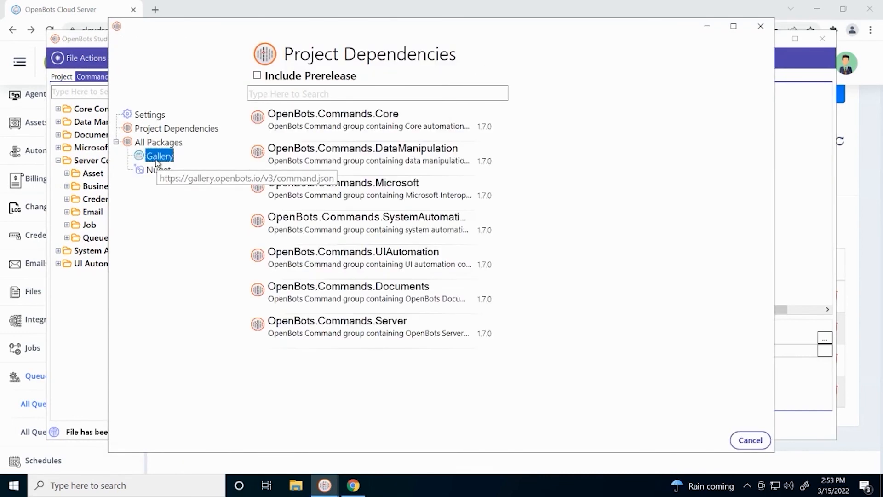
left_click(159, 155)
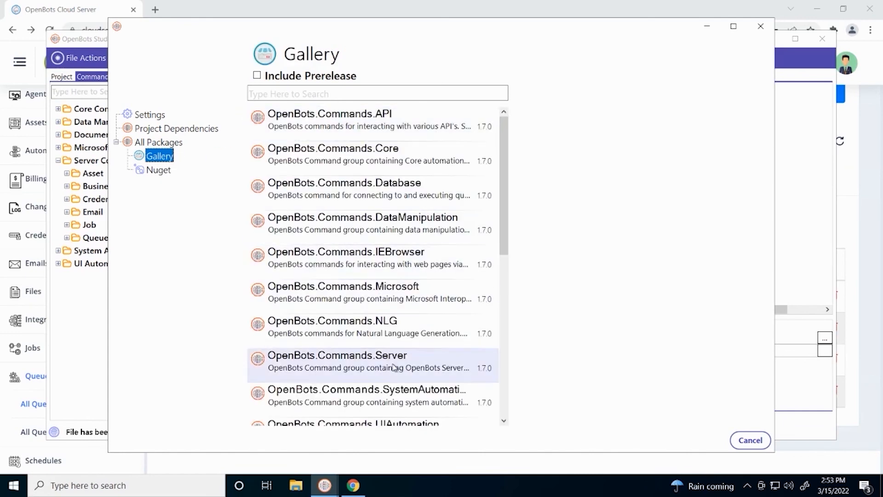
left_click(337, 361)
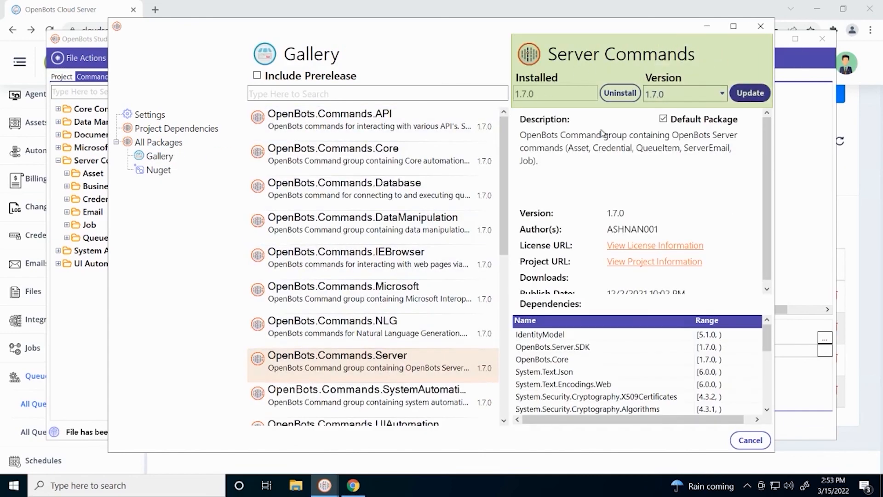